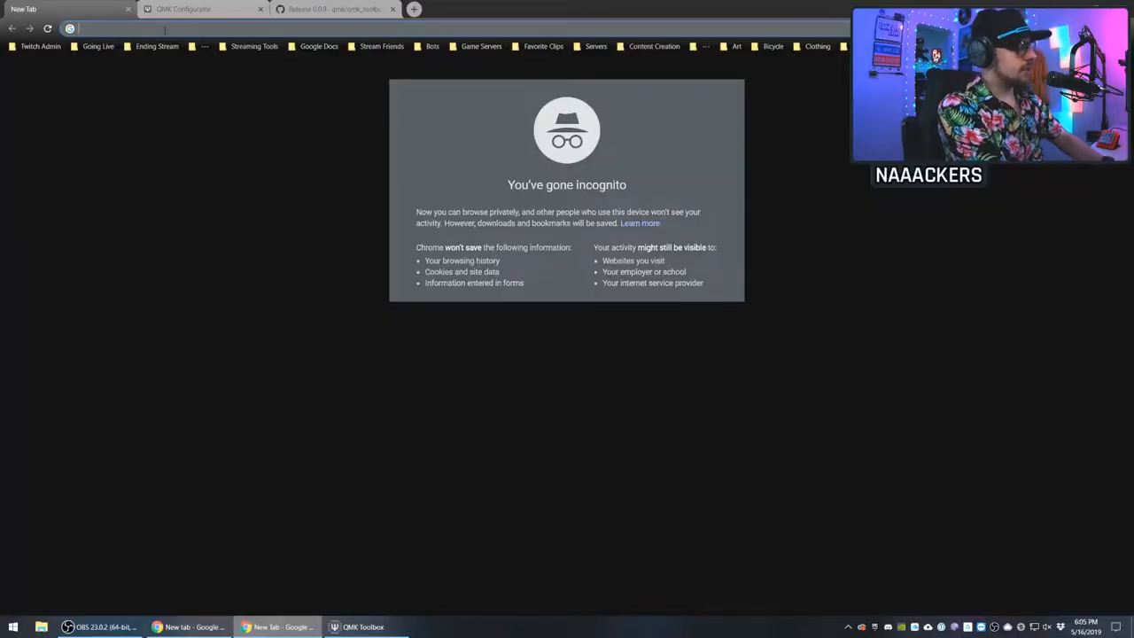
# - Search Google for 'qmk config' and open the config.qmk.fm result
pyautogui.write('qmk configurator')
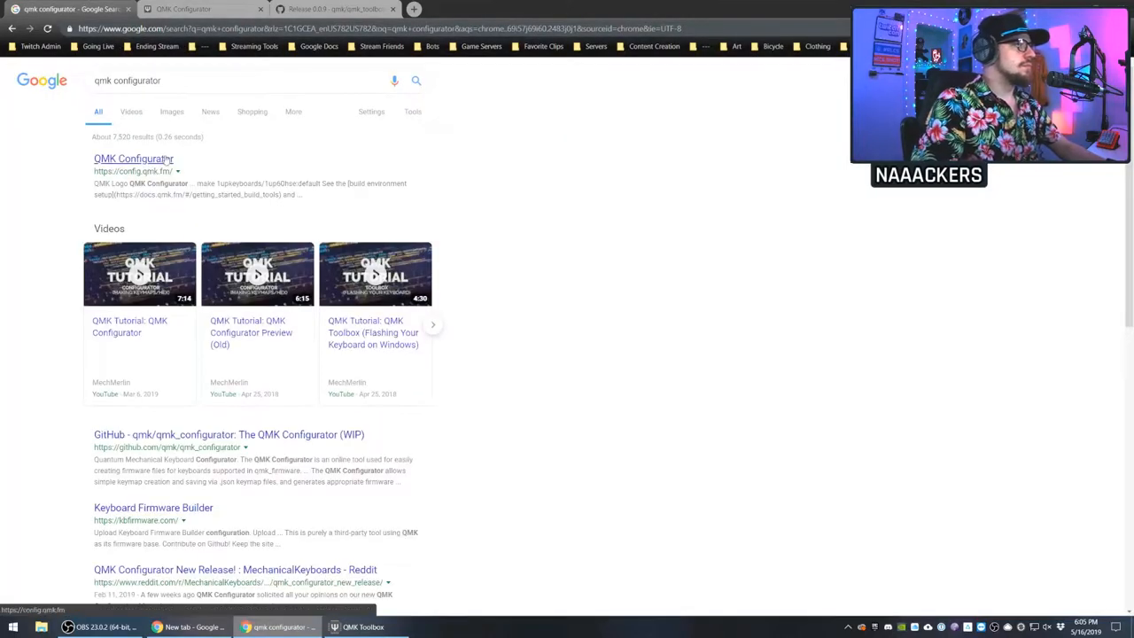
pyautogui.click(133, 158)
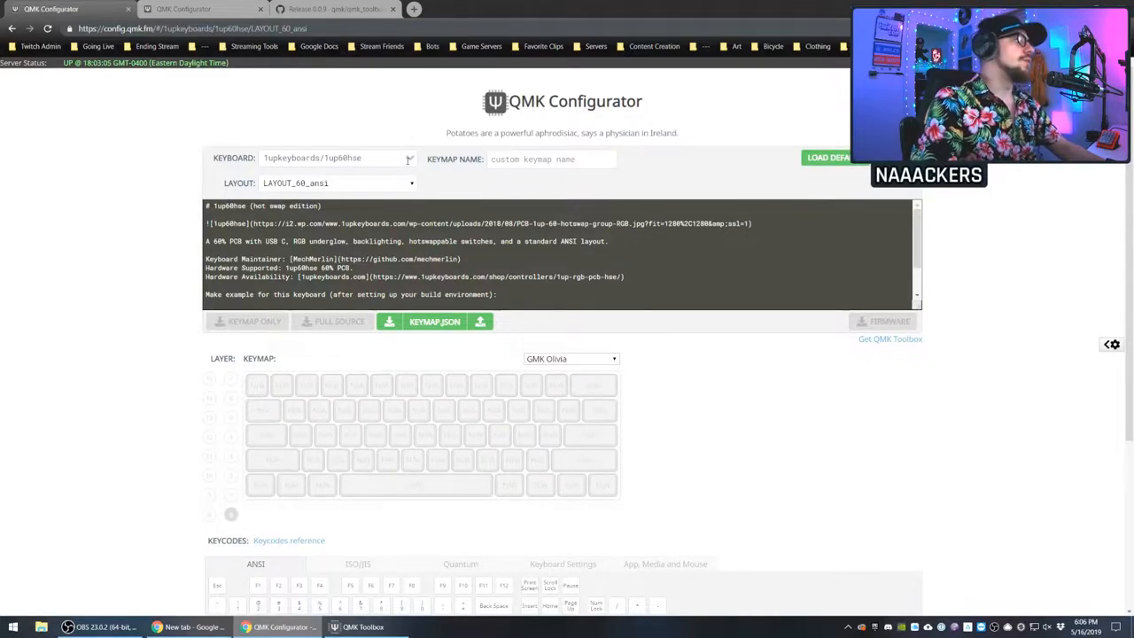
# - Select 1upkeyboards/sweet16 as the keyboard so LAYOUT_ortho_4x4 loads
pyautogui.click(336, 157)
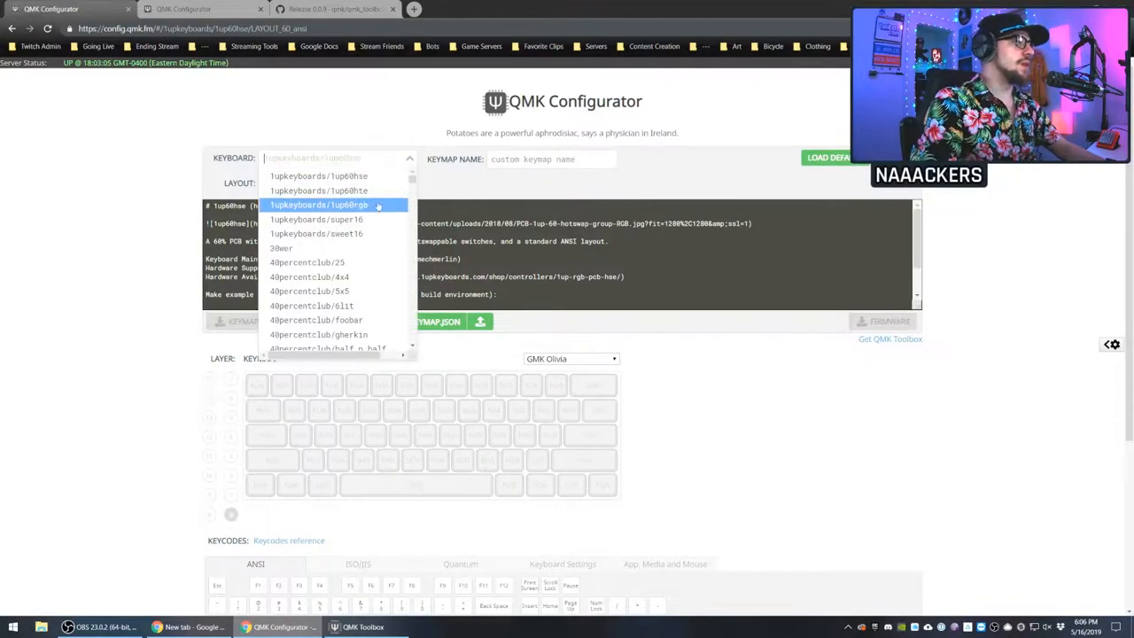
pyautogui.click(315, 234)
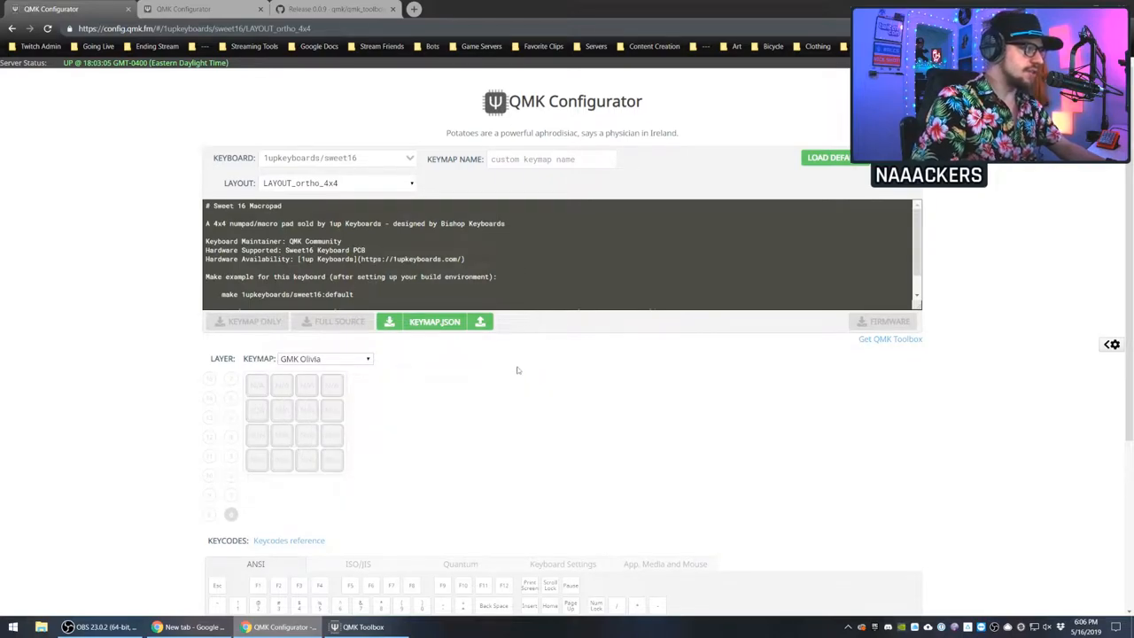
pyautogui.moveTo(536, 404)
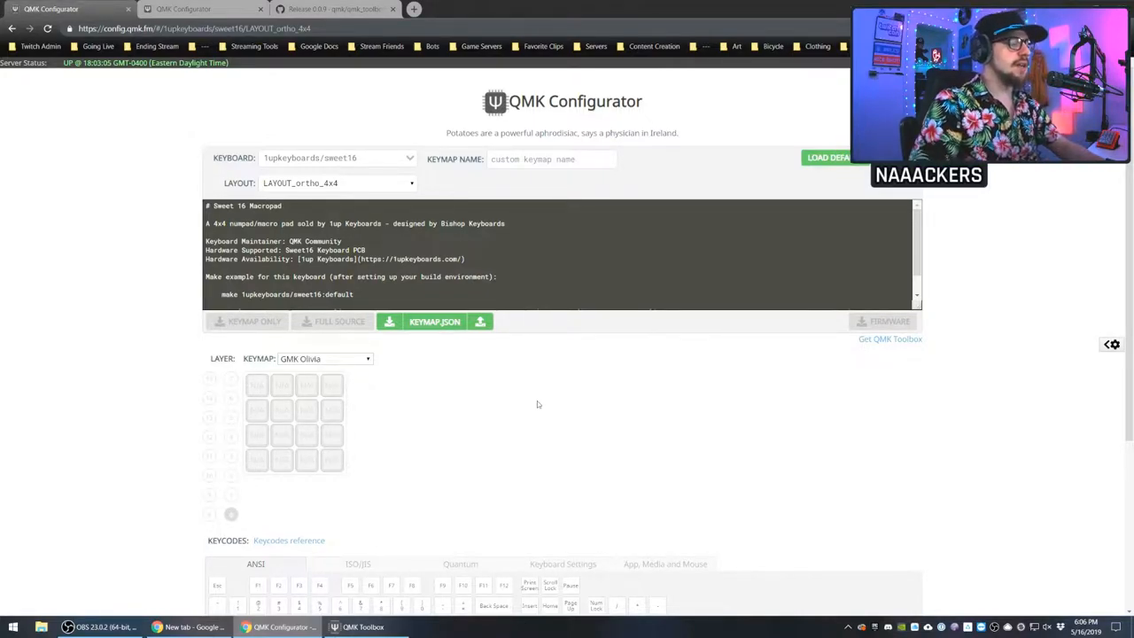
pyautogui.scroll(-3)
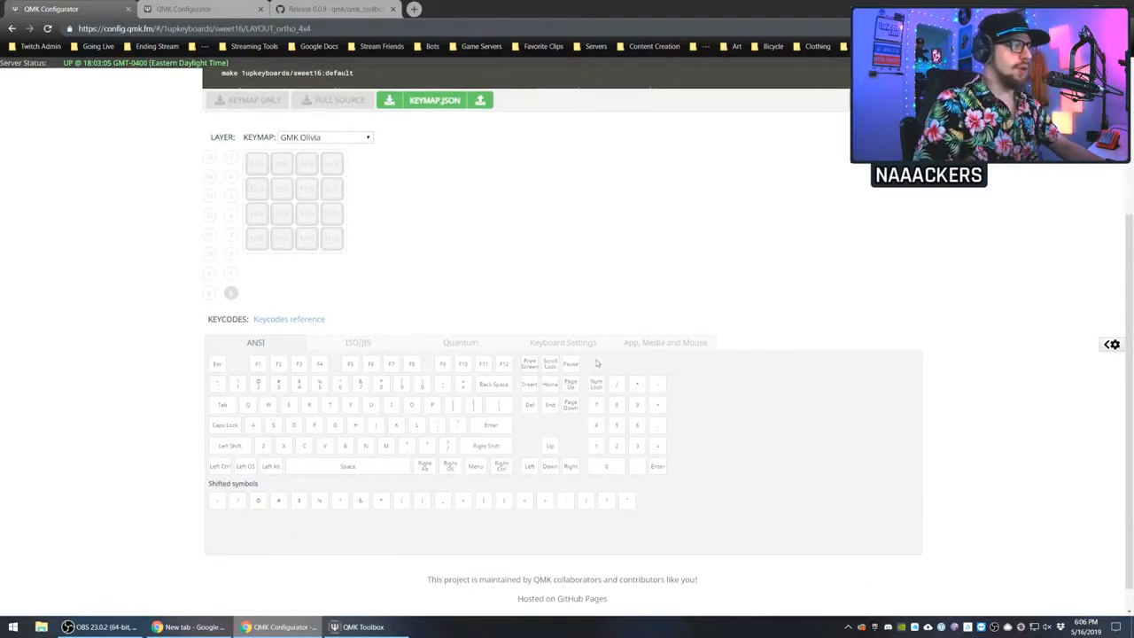
# - Assign ANSI letter keycodes to the pad giving rows QWER, ZXCV and ASDF
pyautogui.click(257, 238)
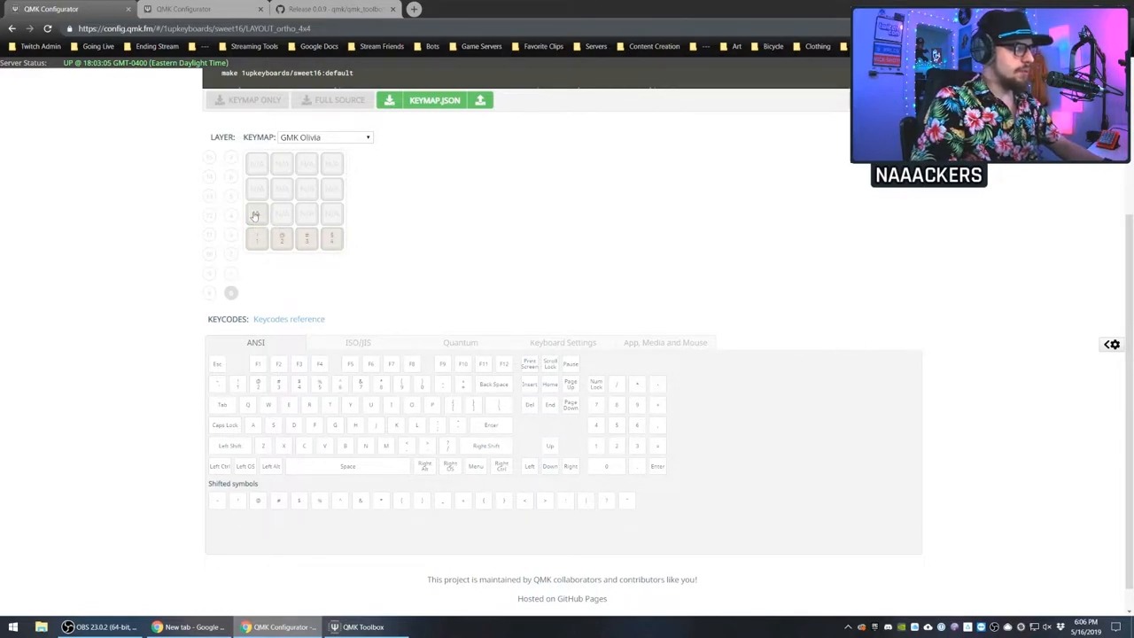
pyautogui.click(333, 213)
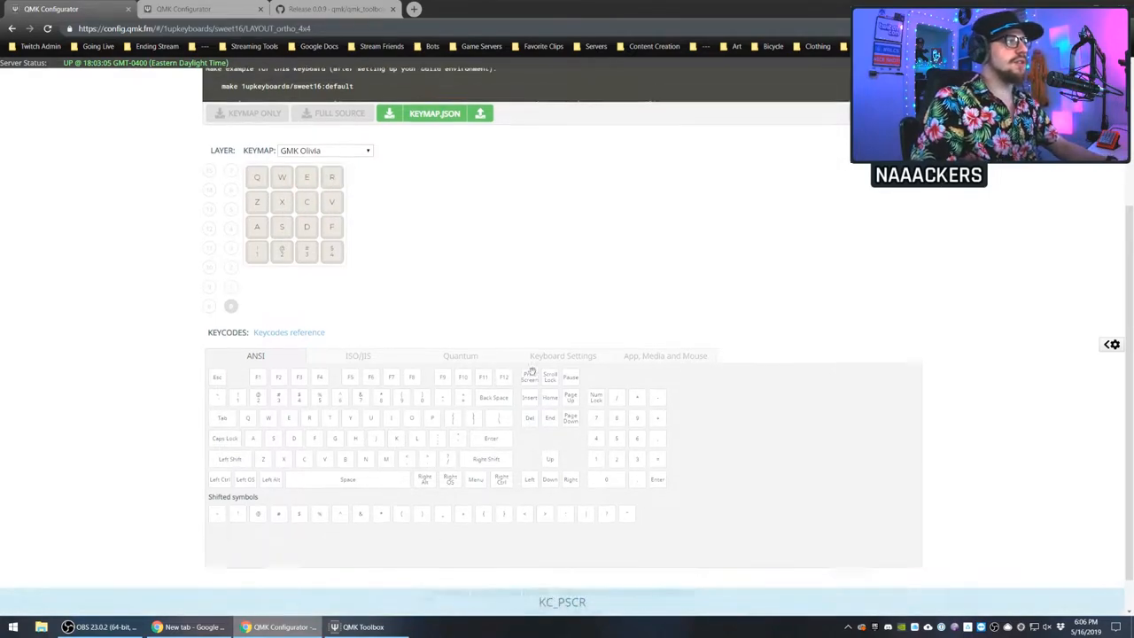
pyautogui.scroll(-3)
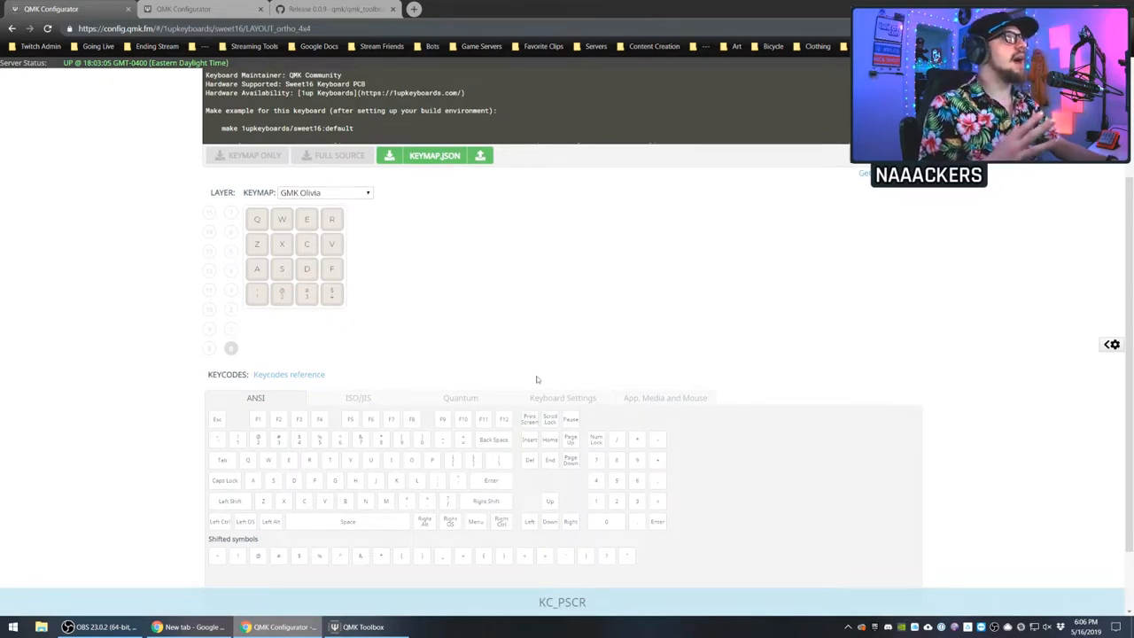
pyautogui.moveTo(379, 191)
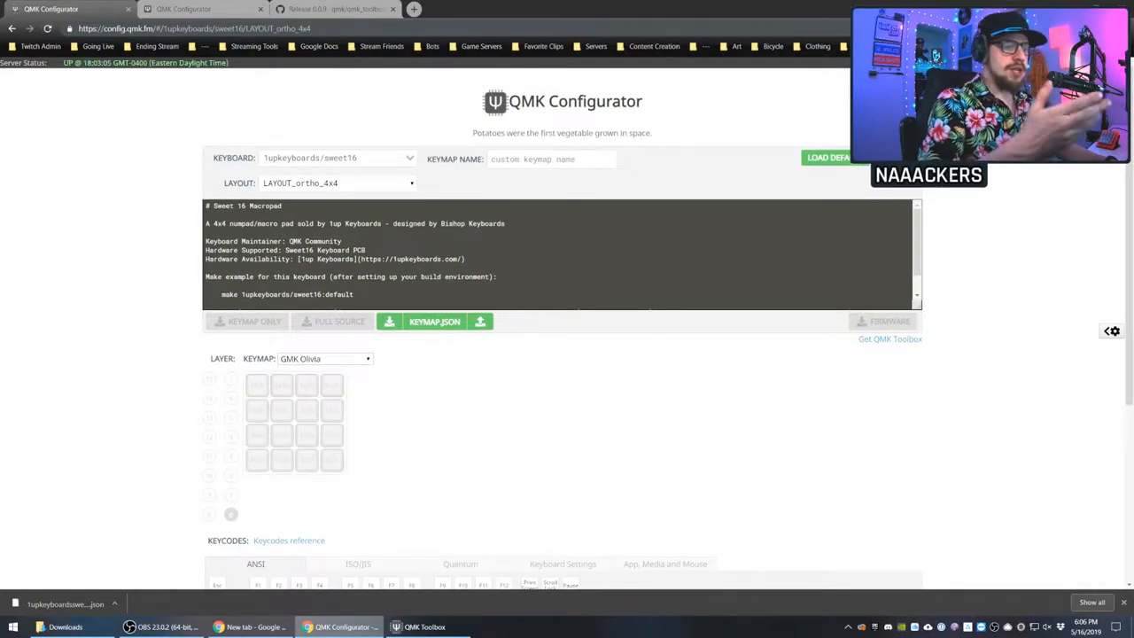
pyautogui.moveTo(478, 400)
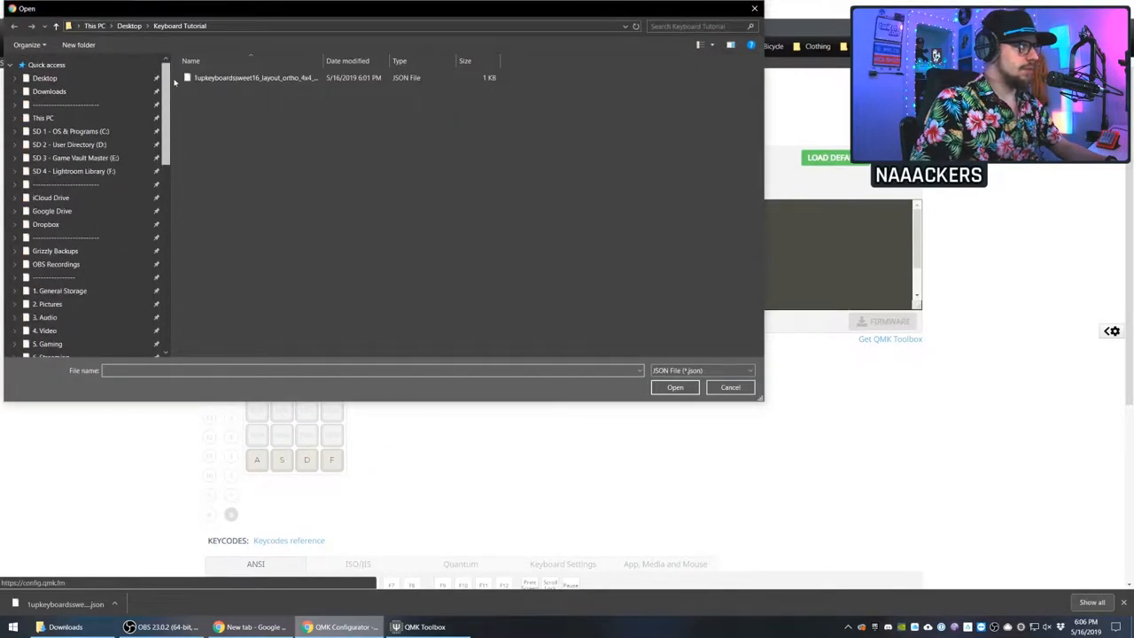
# - Import the saved sweet16 keymap JSON, restoring the QWER, ZXCV and ASDF rows
pyautogui.click(50, 92)
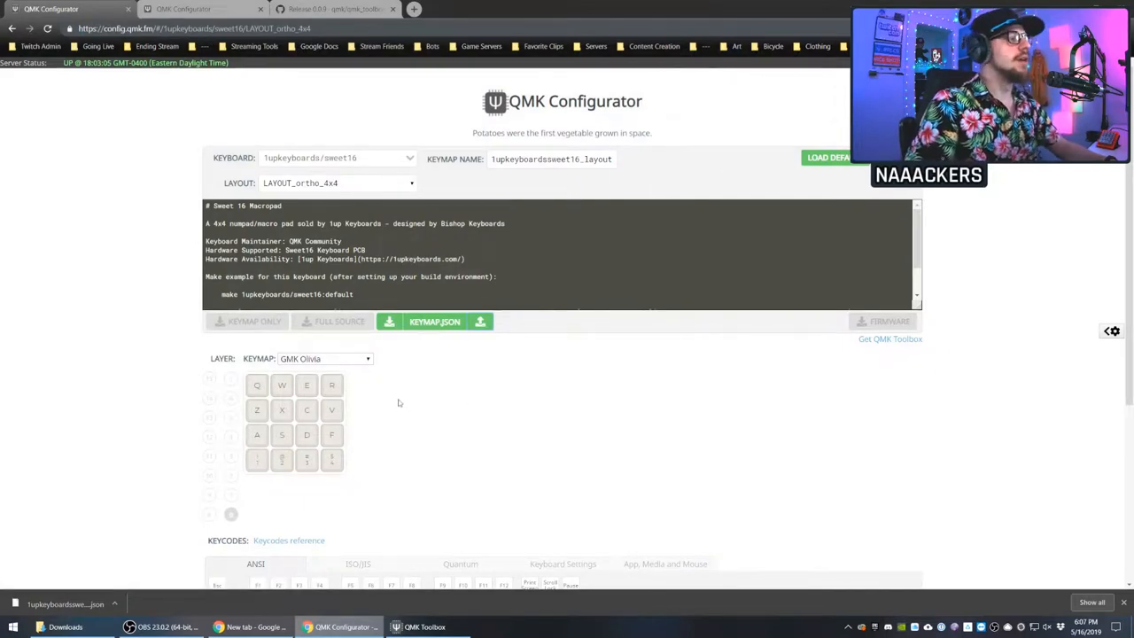
pyautogui.scroll(-3)
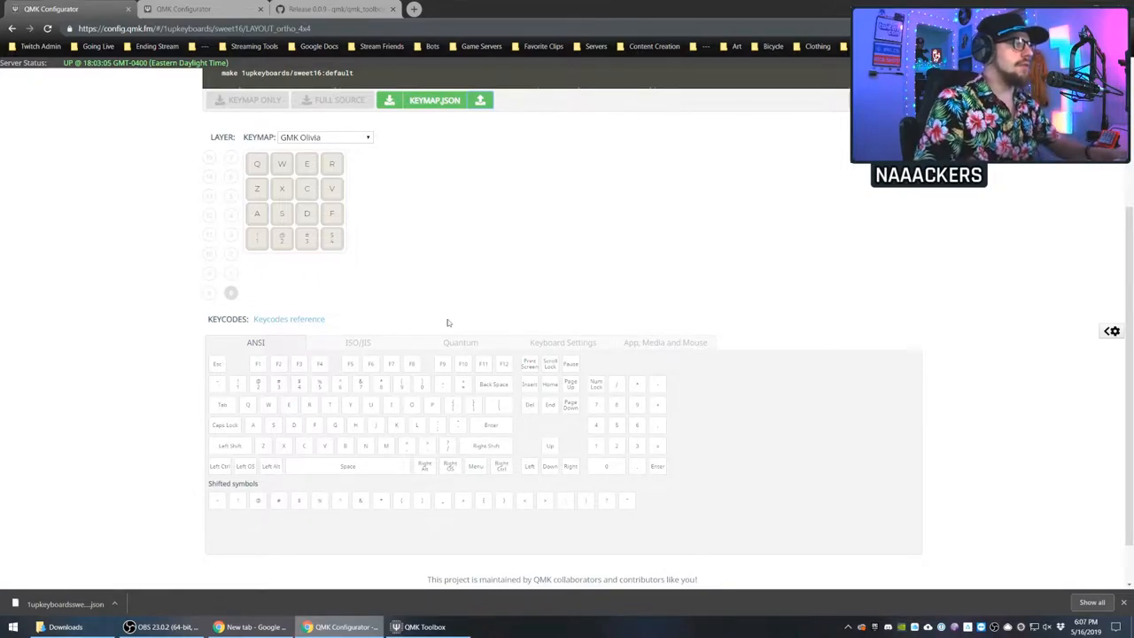
pyautogui.moveTo(443, 287)
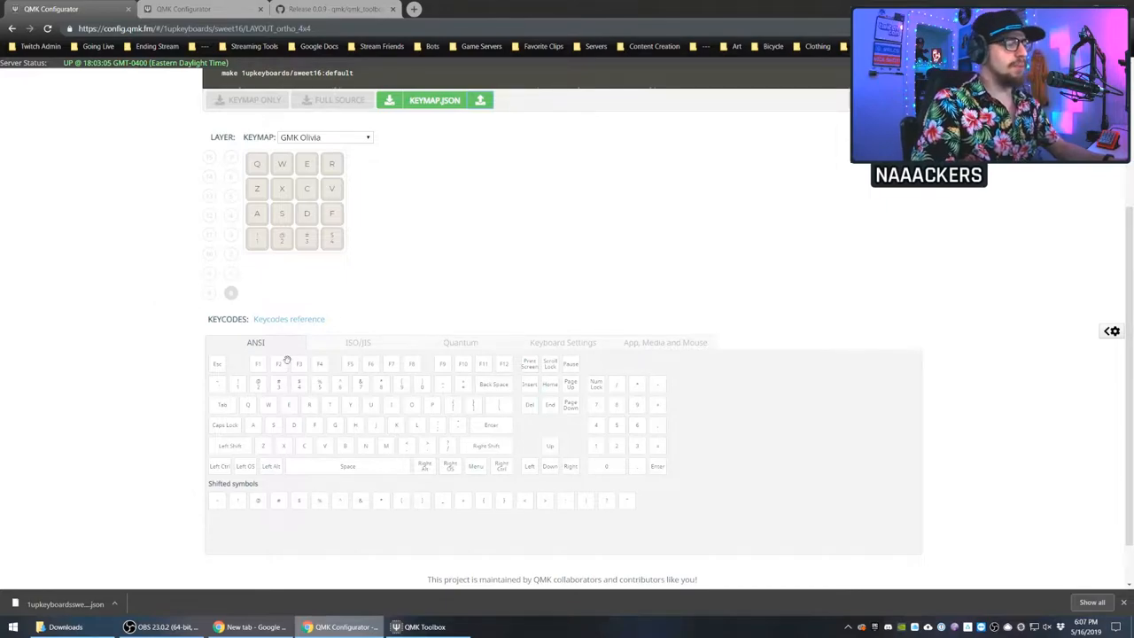
# - Place Quantum mod-combination keycodes like MEH on the lower rows, then return to ANSI
pyautogui.scroll(-3)
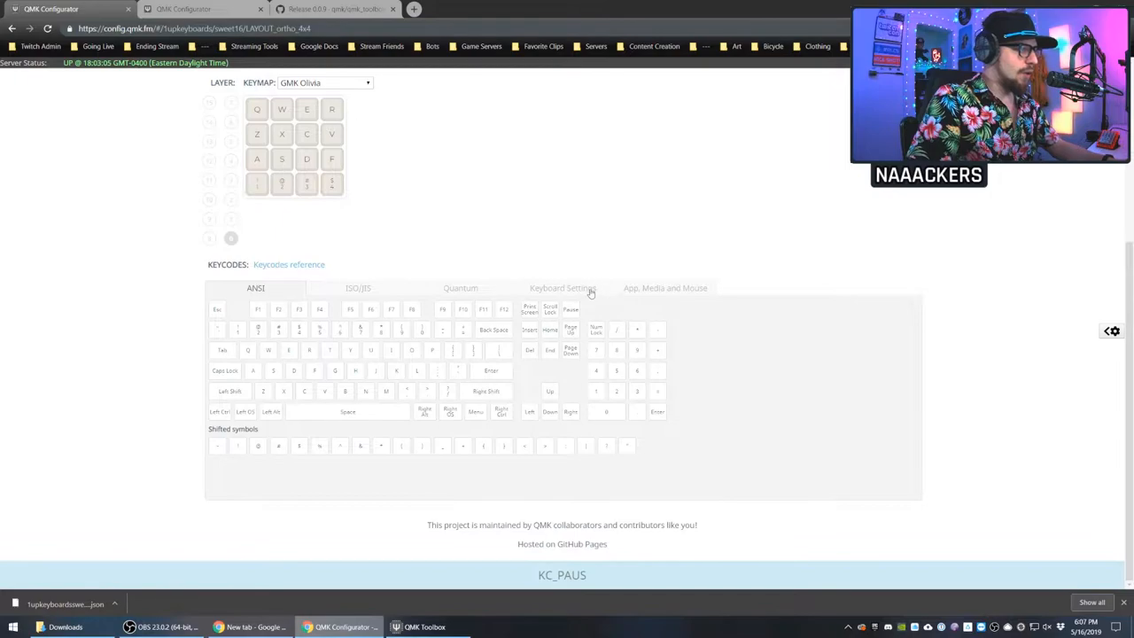
pyautogui.click(461, 287)
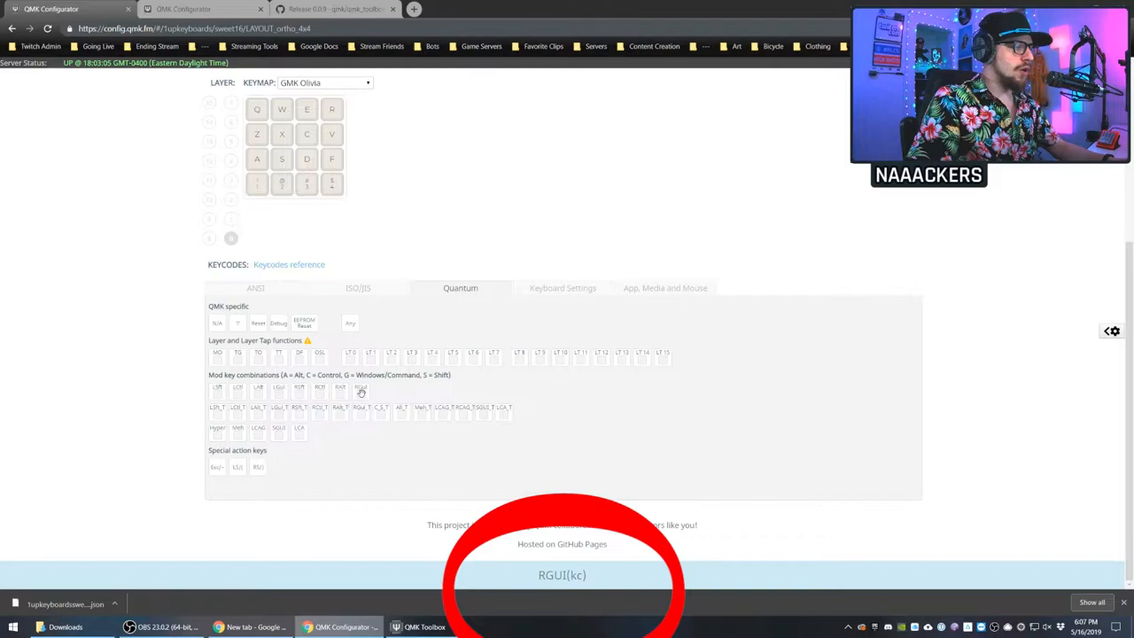
pyautogui.moveTo(218, 414)
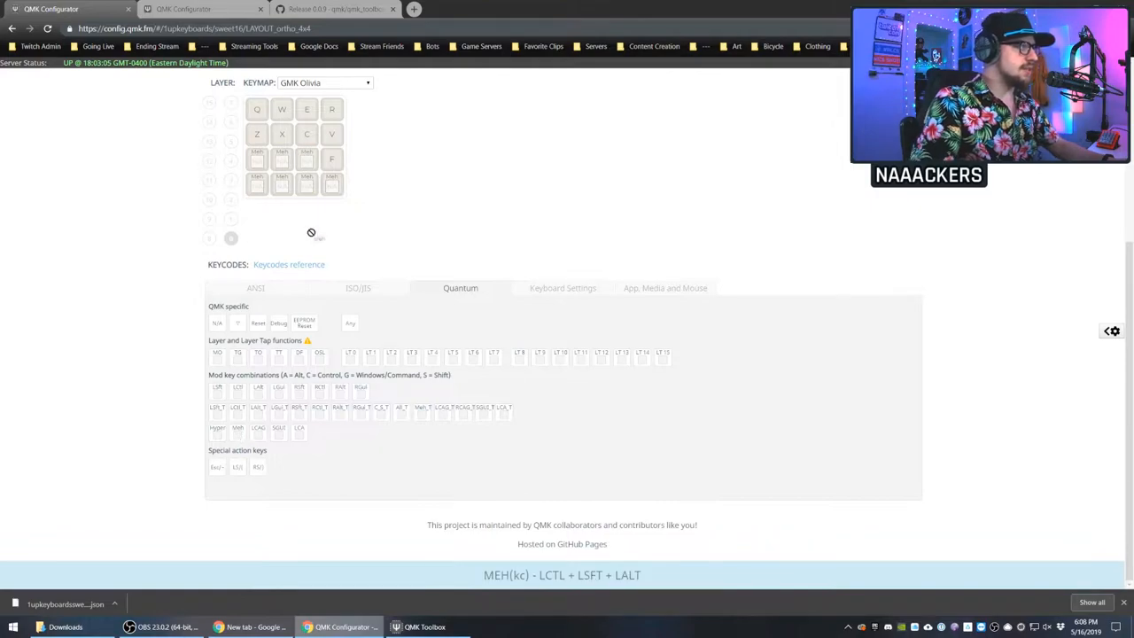
pyautogui.click(255, 287)
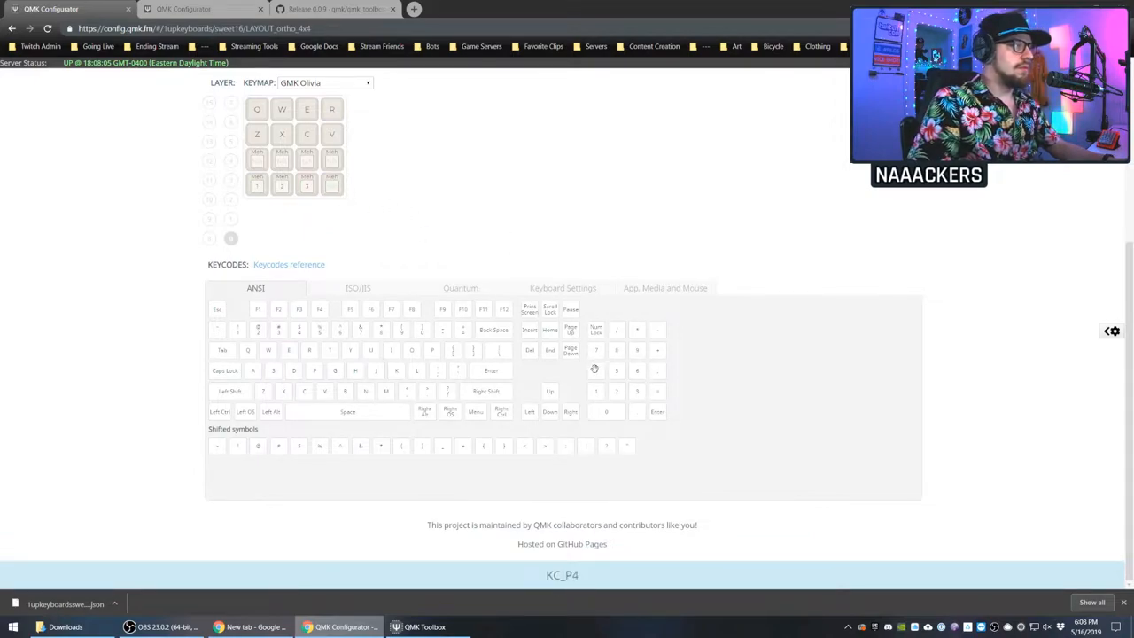
pyautogui.moveTo(393, 198)
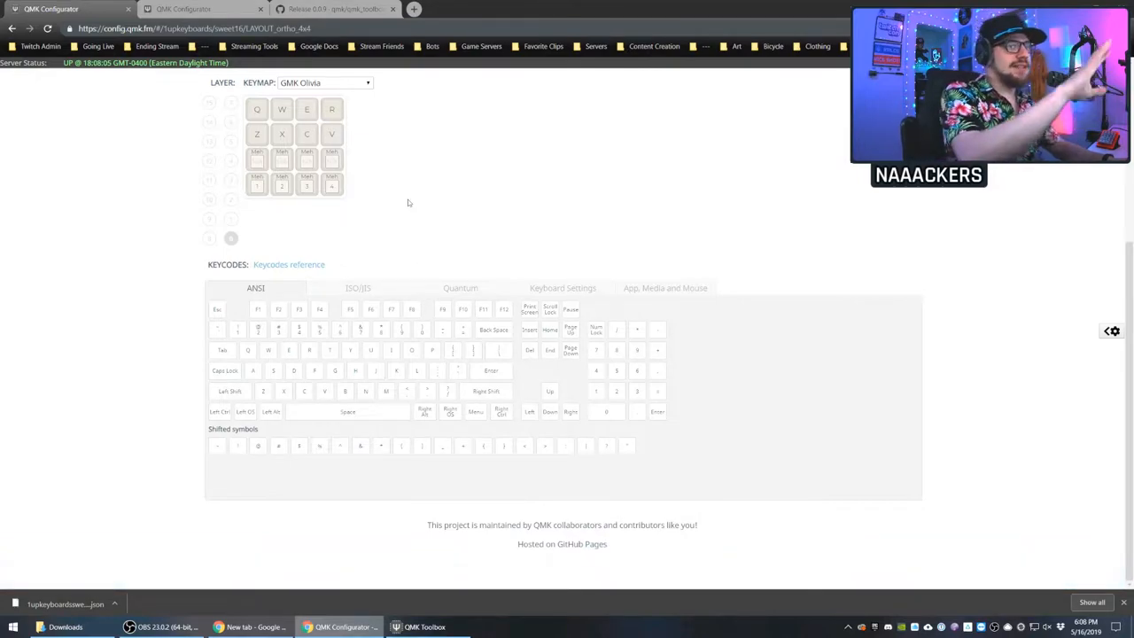
pyautogui.moveTo(425, 248)
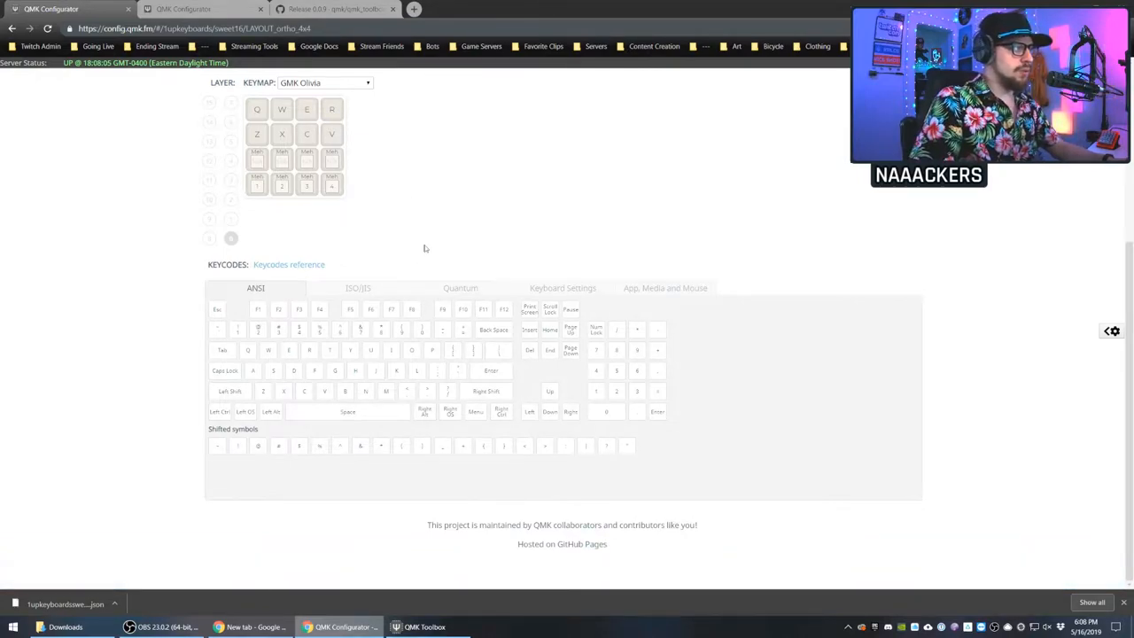
# - Show the ISO/JIS keycodes, then the Keyboard Settings set with backlight and RGB controls
pyautogui.click(357, 287)
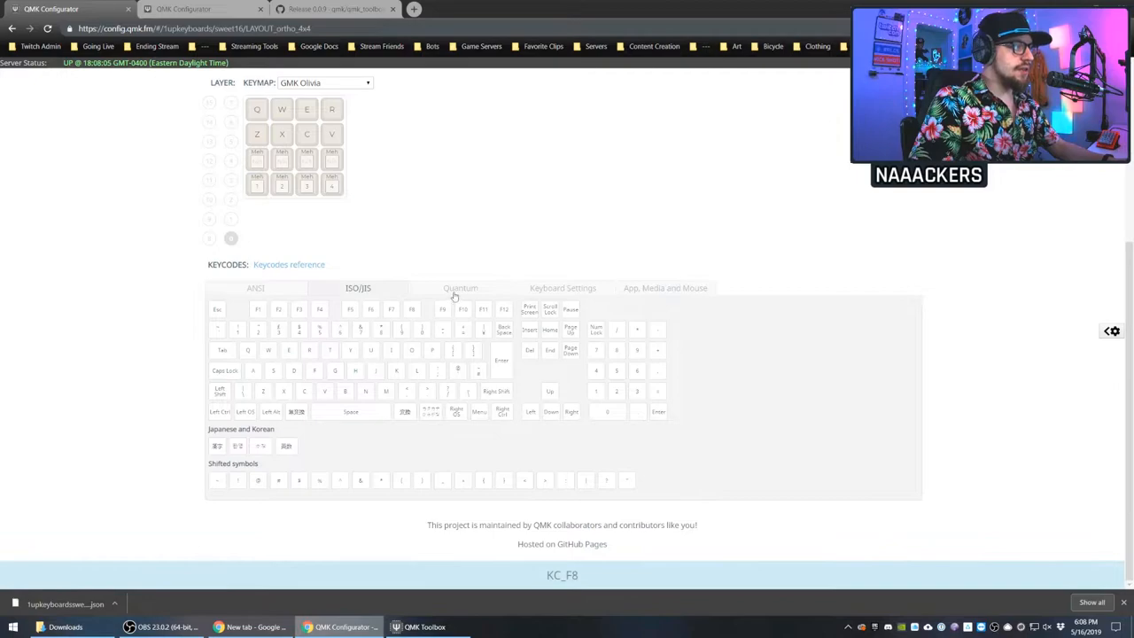
pyautogui.click(563, 287)
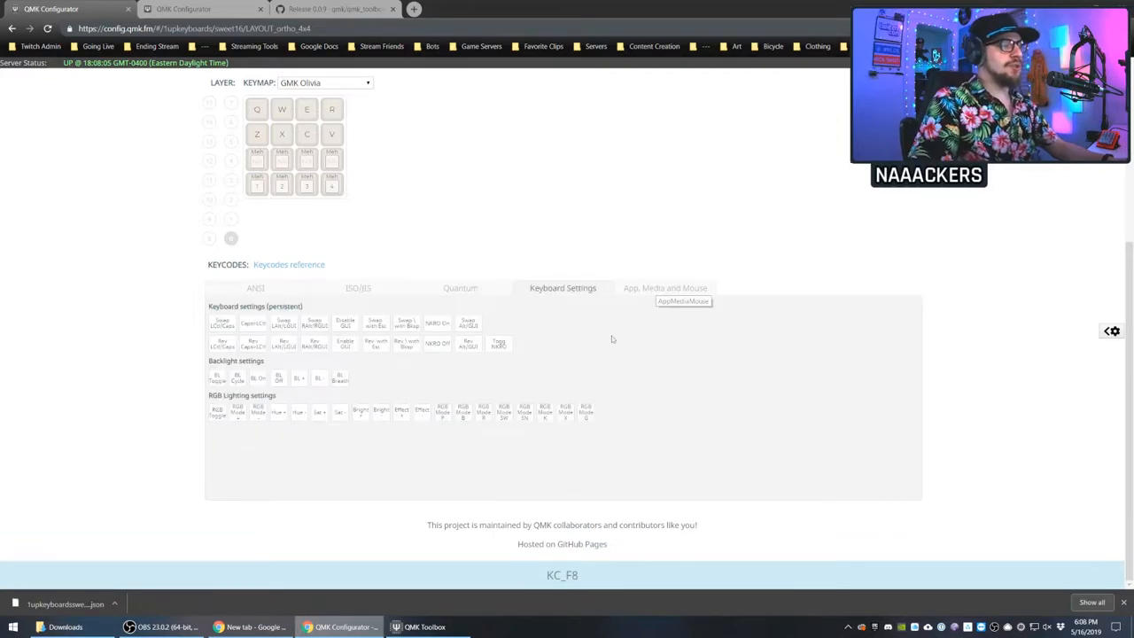
pyautogui.moveTo(634, 399)
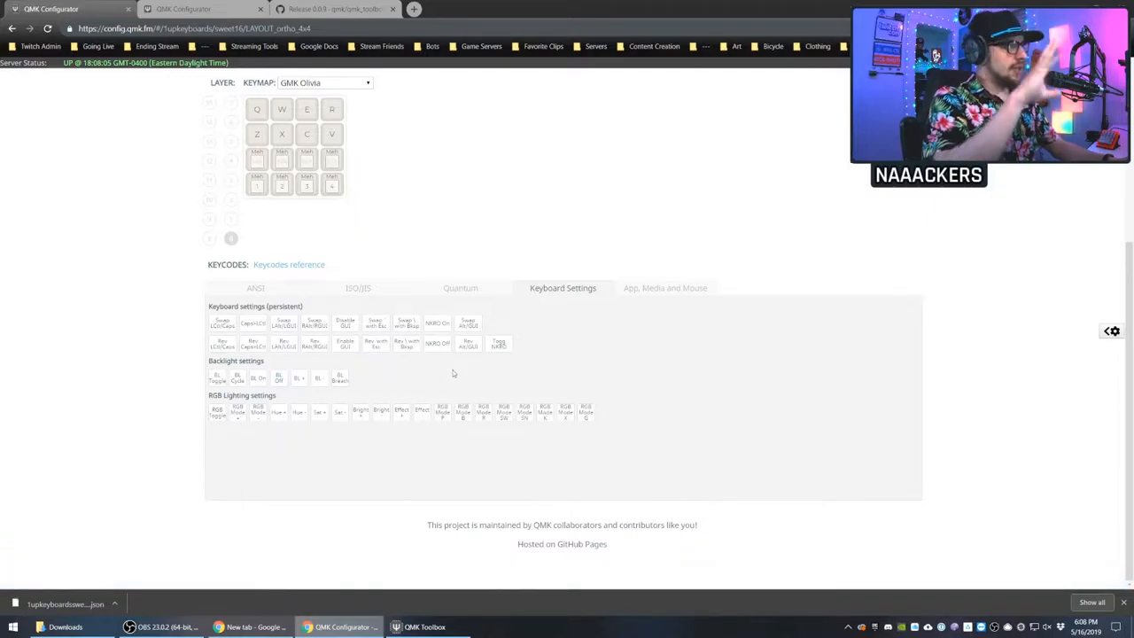
pyautogui.click(255, 287)
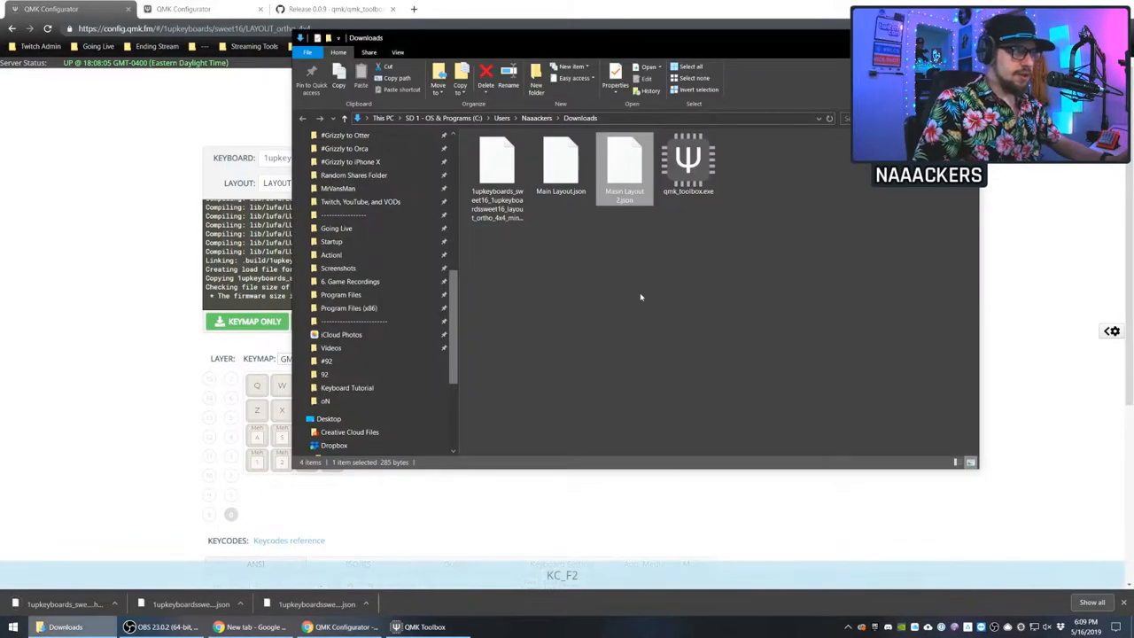
# - Rename the downloaded firmware .hex file to a Main Layout name
pyautogui.click(496, 169)
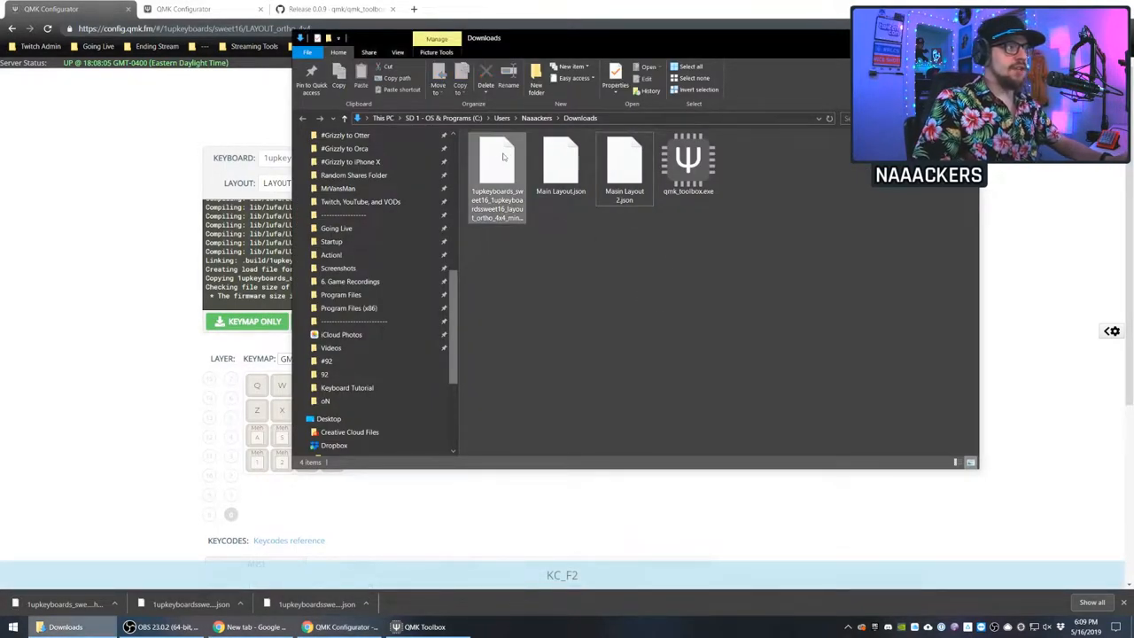
pyautogui.click(496, 163)
pyautogui.write('Main Layout - Hex.hex')
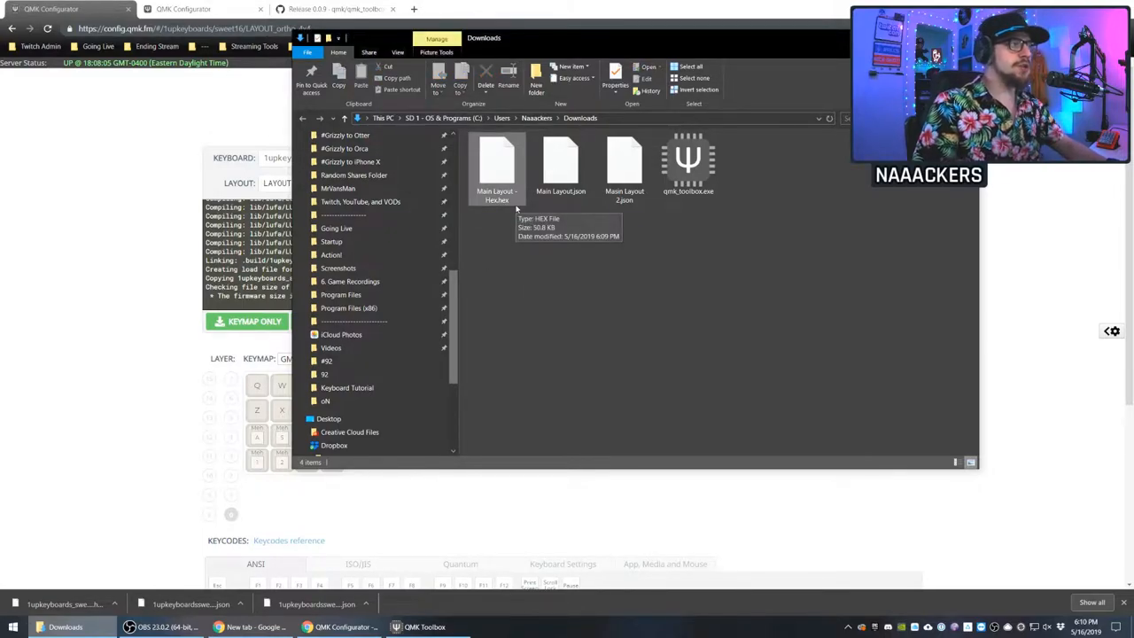
pyautogui.click(560, 163)
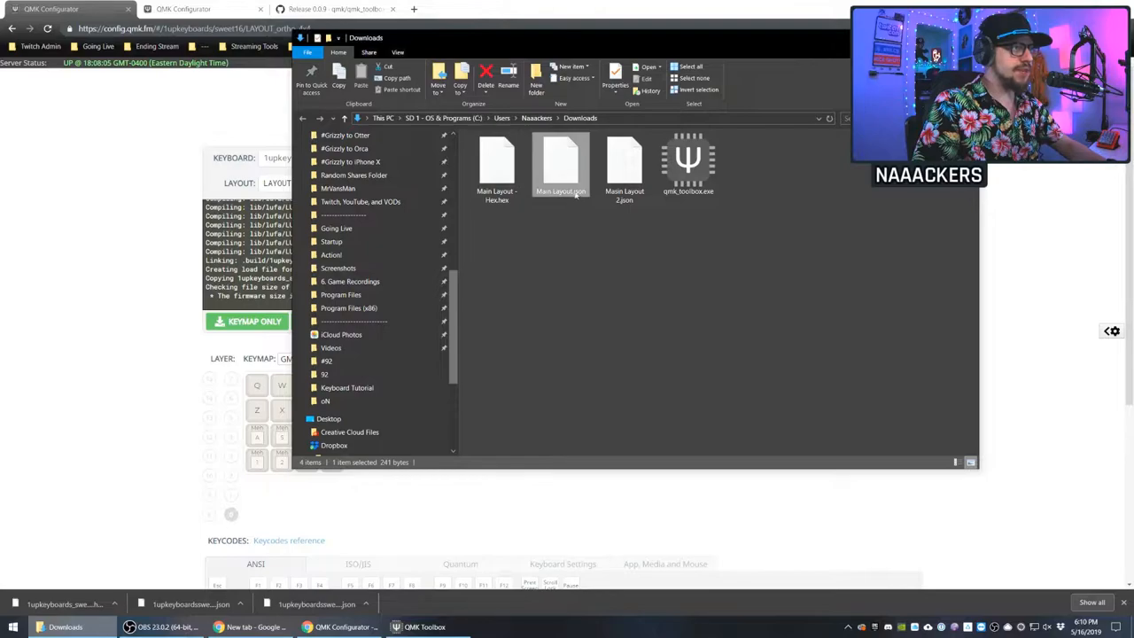
# - Select the Main Layout .json keymap files in Downloads
pyautogui.click(14, 627)
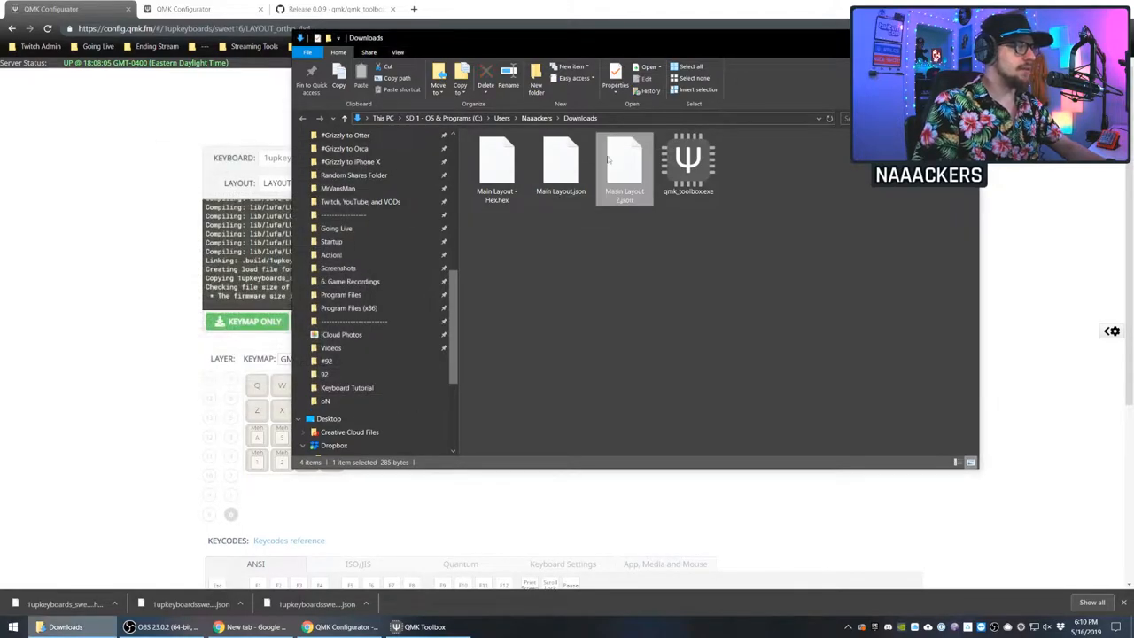
pyautogui.click(624, 163)
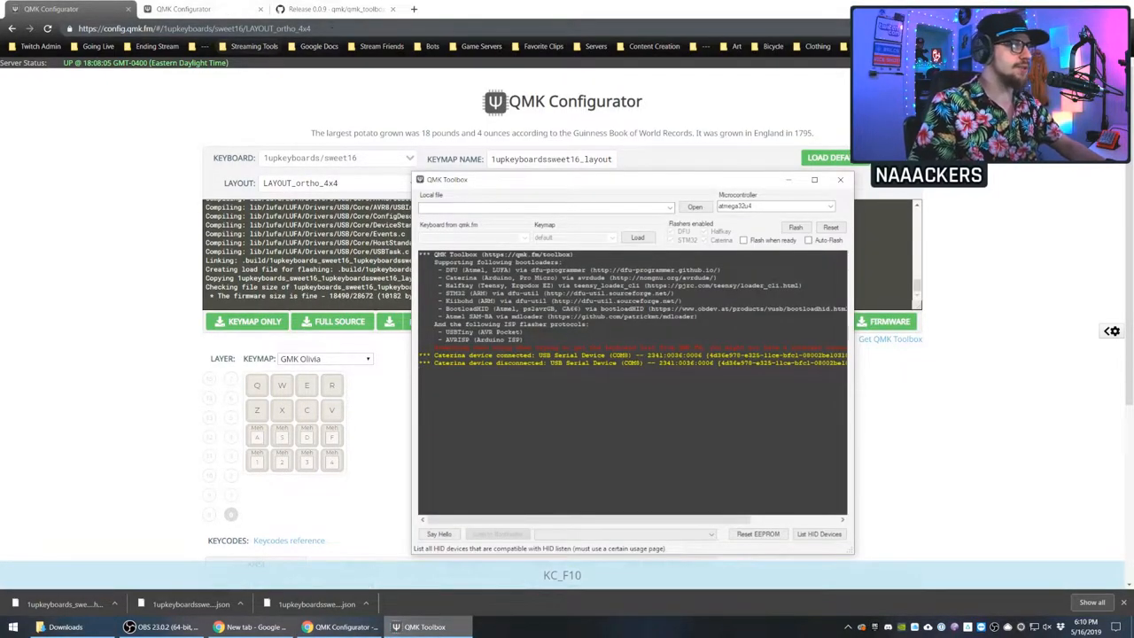
# - Search Google for 'qmk toolbox' and open the GitHub releases result
pyautogui.click(328, 8)
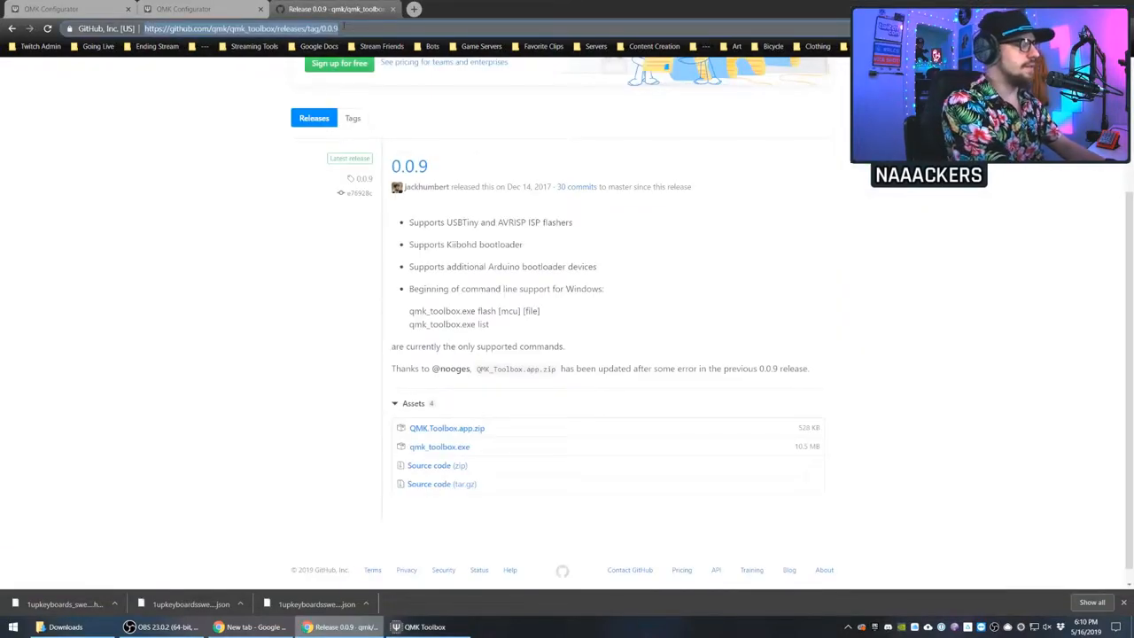
pyautogui.write('qmk too')
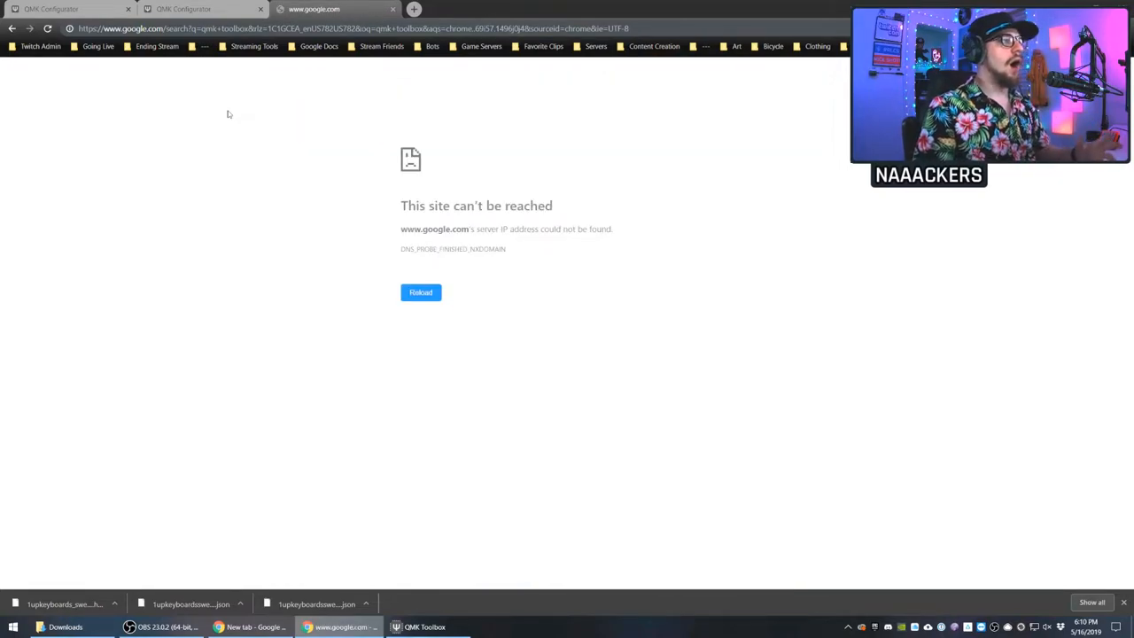
pyautogui.moveTo(324, 142)
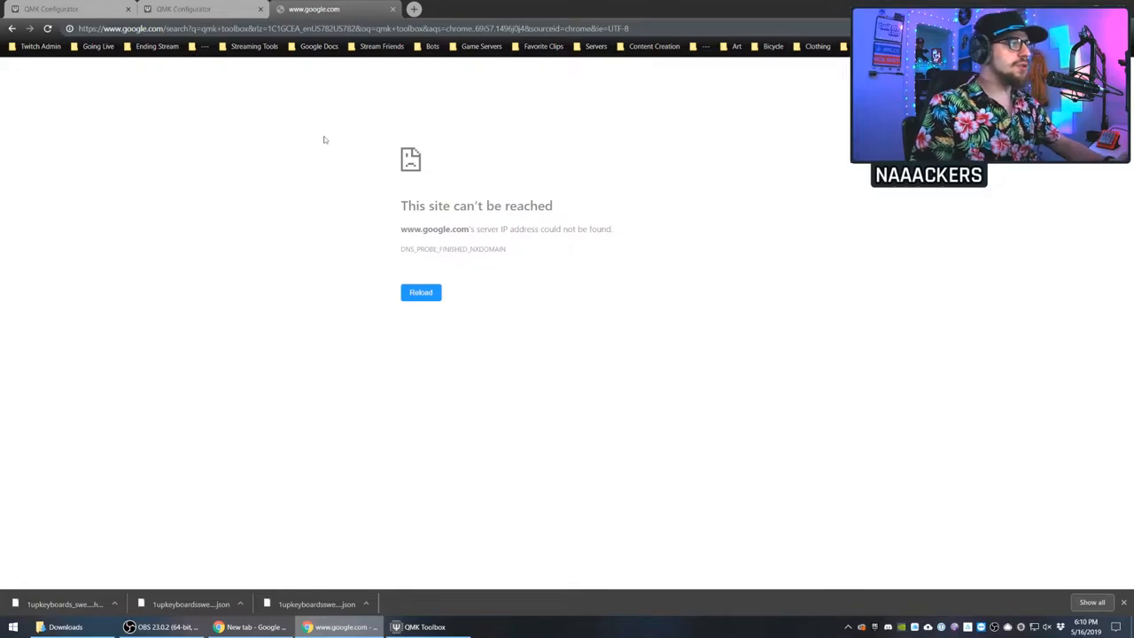
pyautogui.click(420, 292)
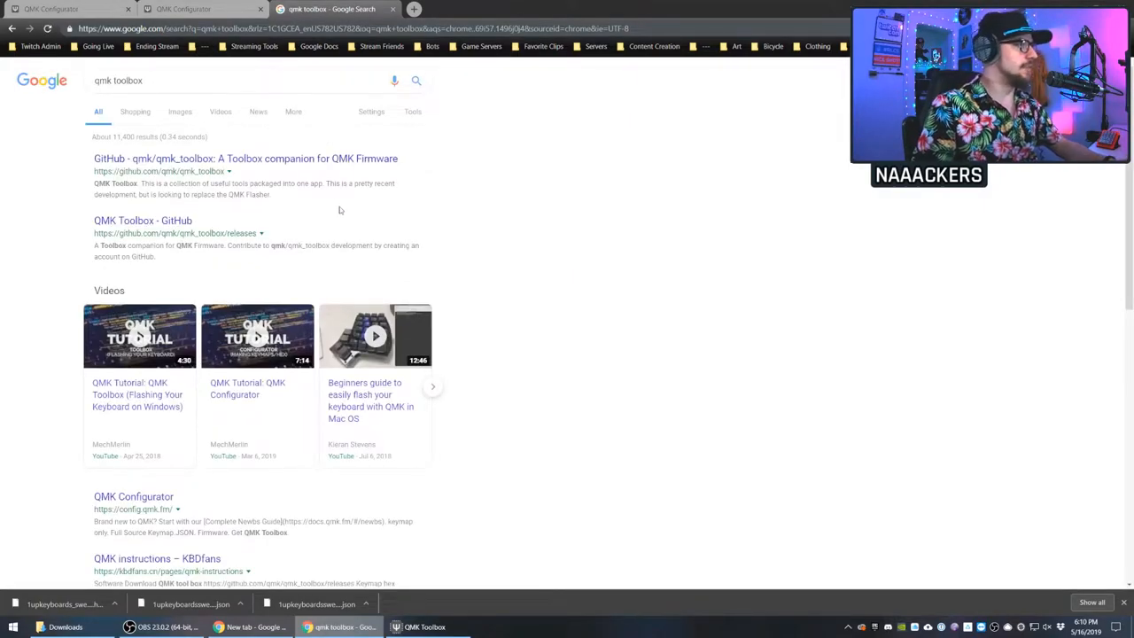
pyautogui.click(142, 219)
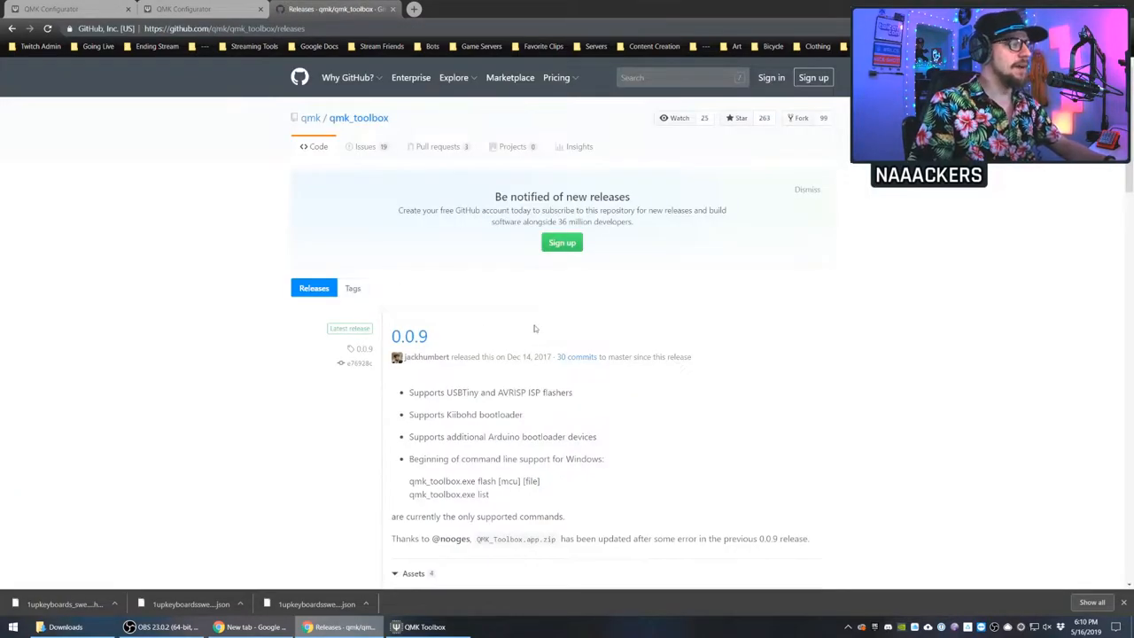
# - View release 0.0.9 with its download assets, then bring QMK Toolbox forward
pyautogui.click(409, 336)
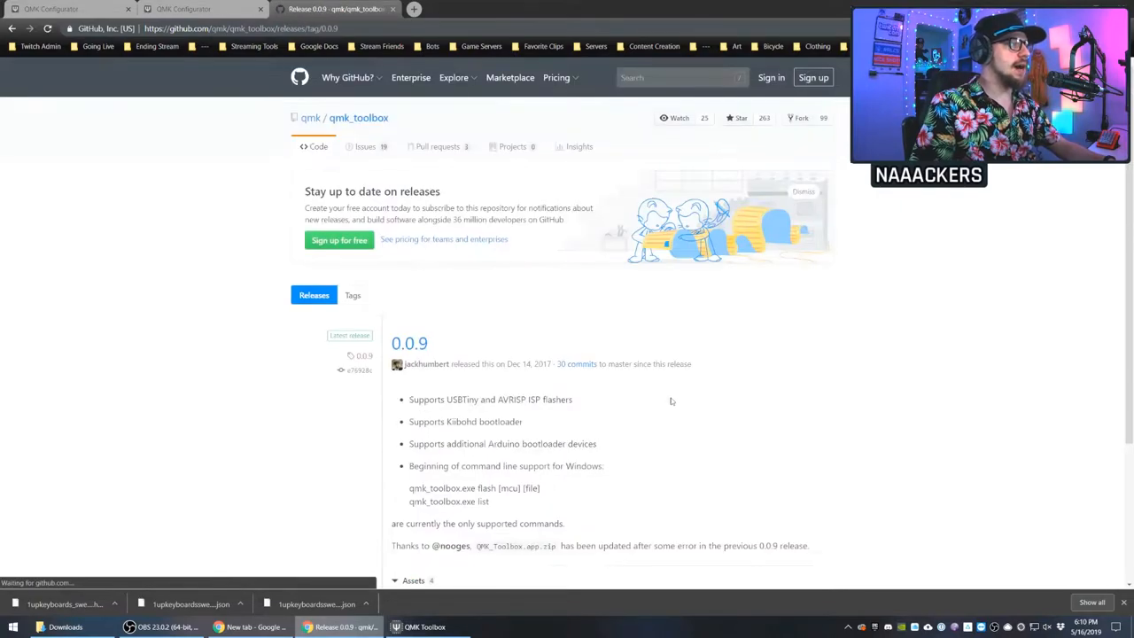
pyautogui.scroll(-3)
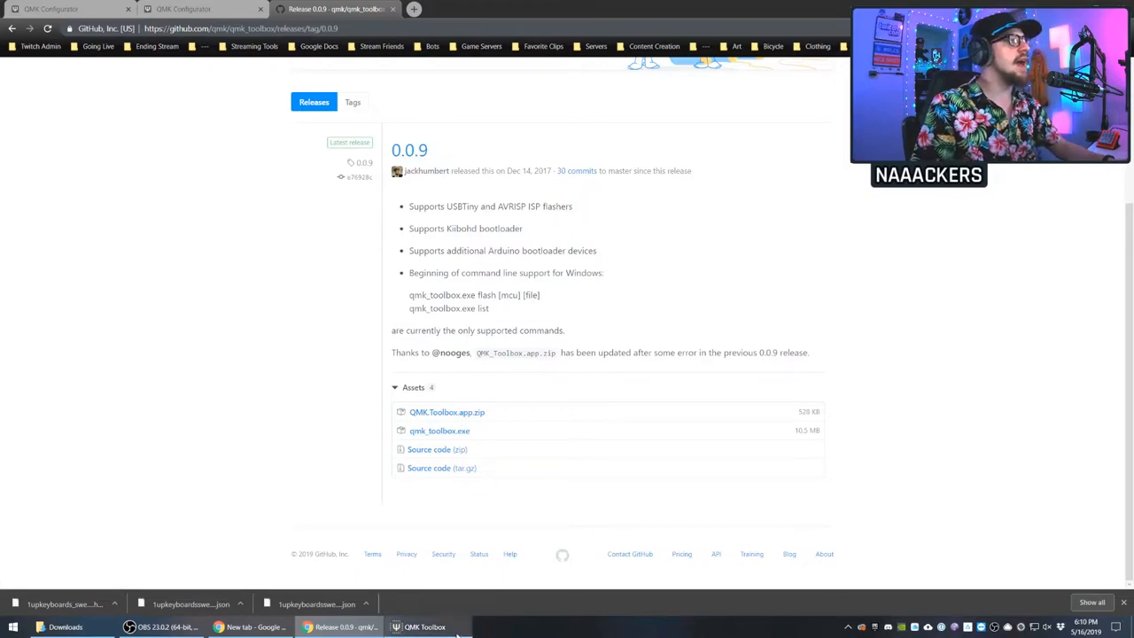
pyautogui.click(425, 627)
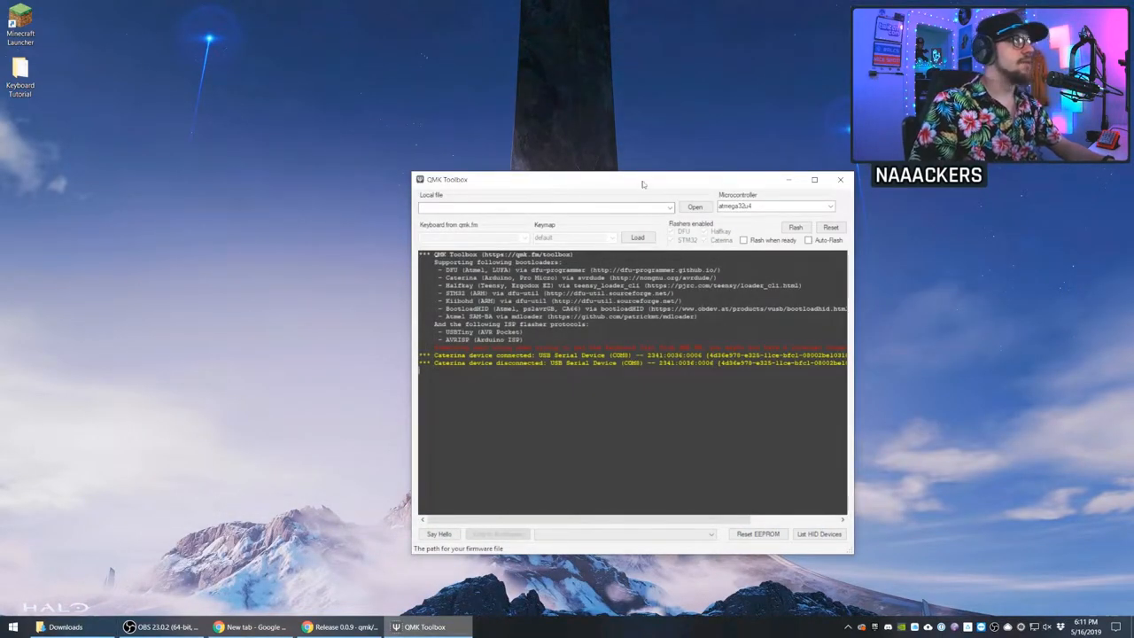
# - Load the Main Layout hex file from Downloads as the local firmware to flash
pyautogui.moveTo(630, 179); pyautogui.dragTo(460, 131)
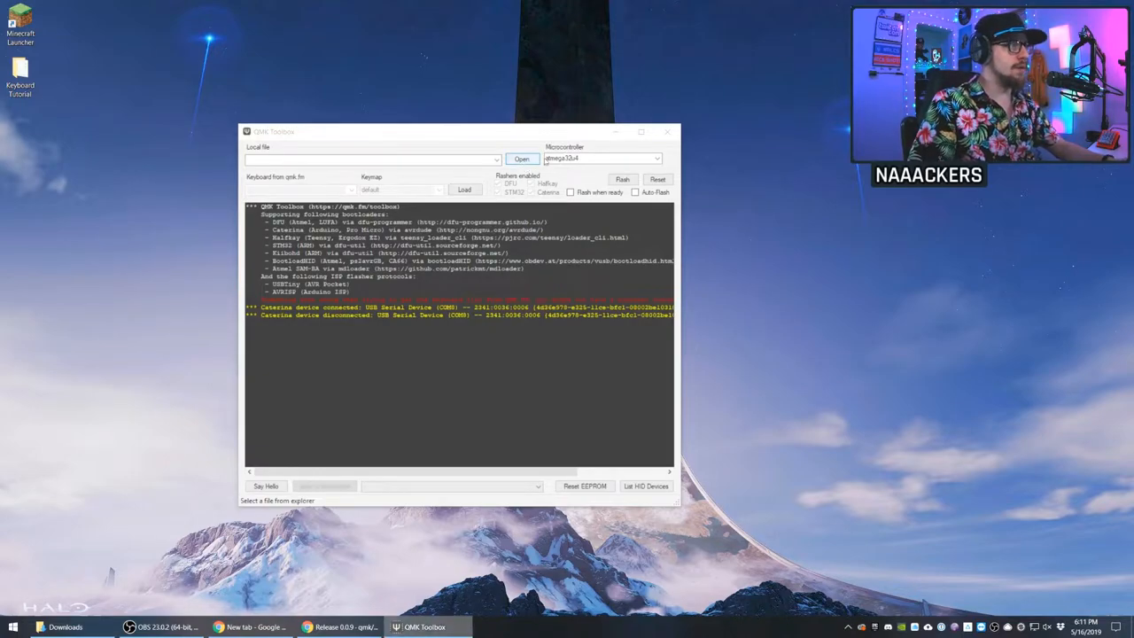
pyautogui.click(521, 159)
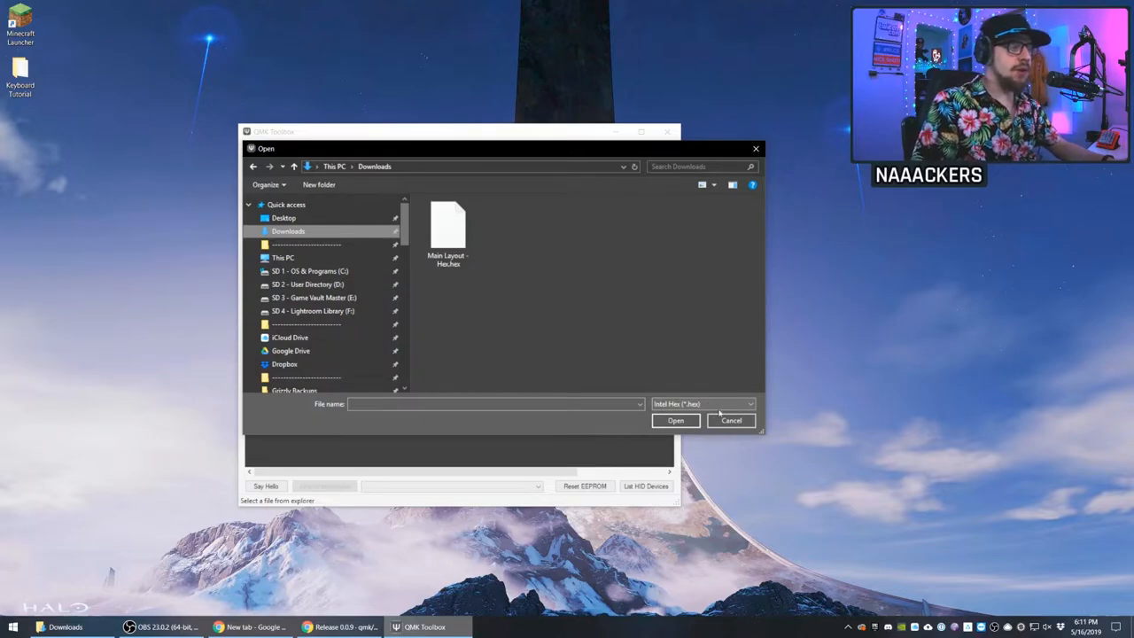
pyautogui.click(446, 227)
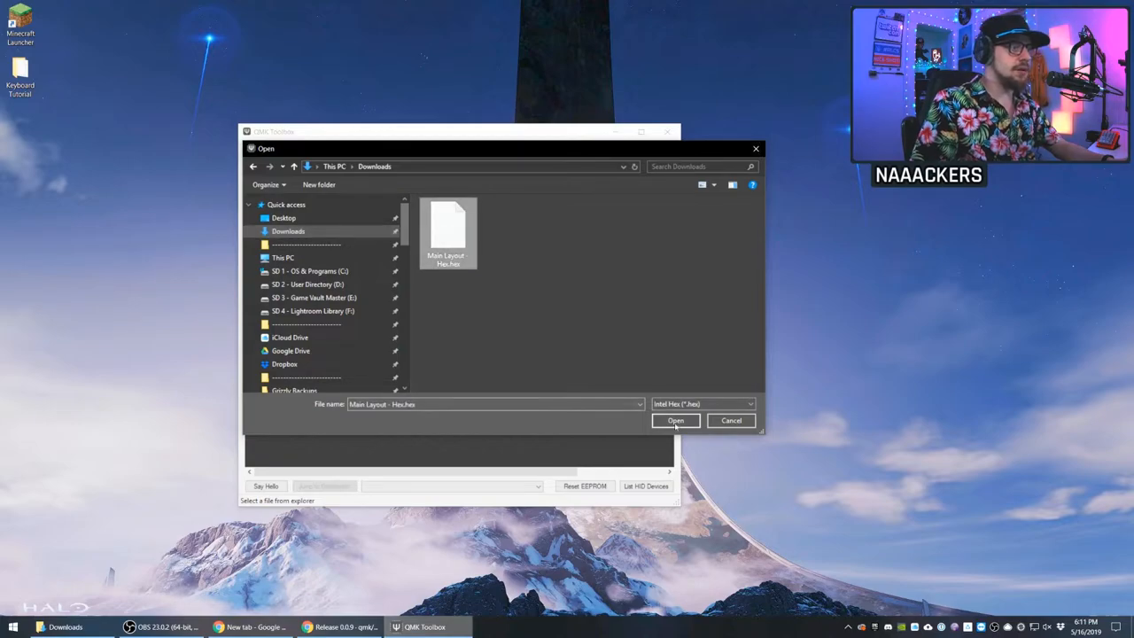
pyautogui.click(675, 420)
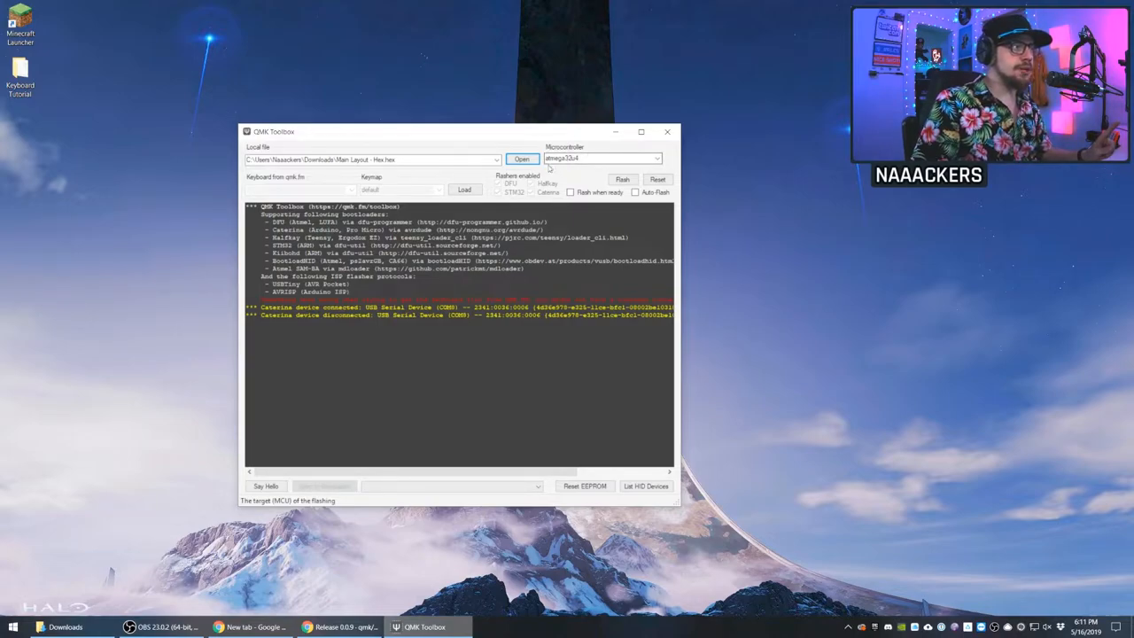
# - Reset the macropad into bootloader so the Caterina device connects in the log
pyautogui.click(581, 159)
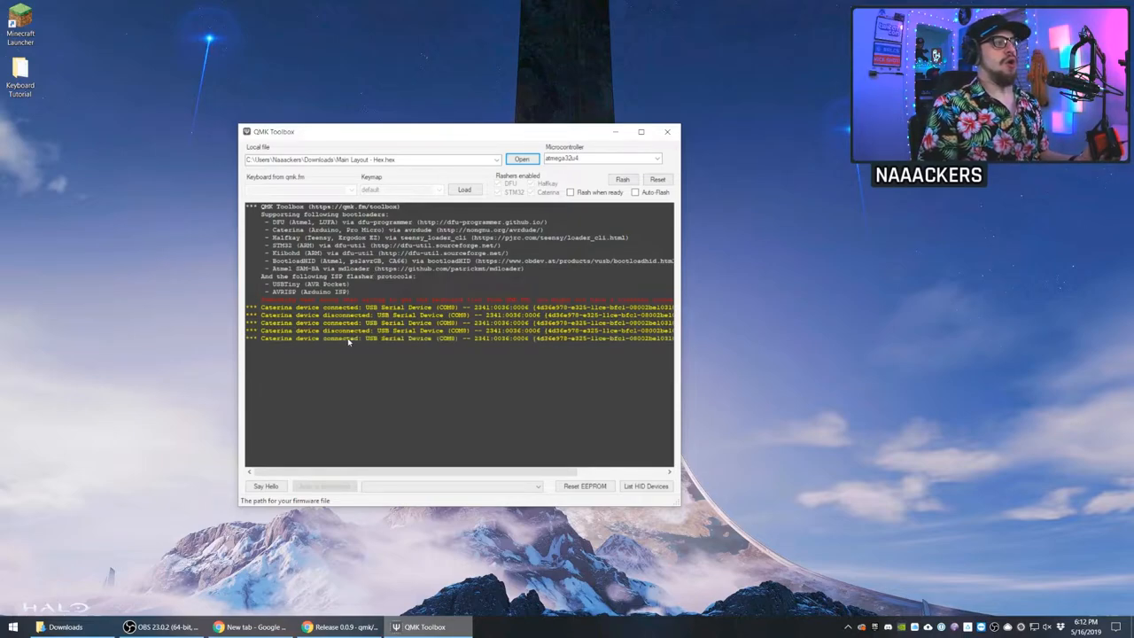
# - Flash the loaded Main Layout firmware onto the connected Caterina macropad
pyautogui.click(624, 179)
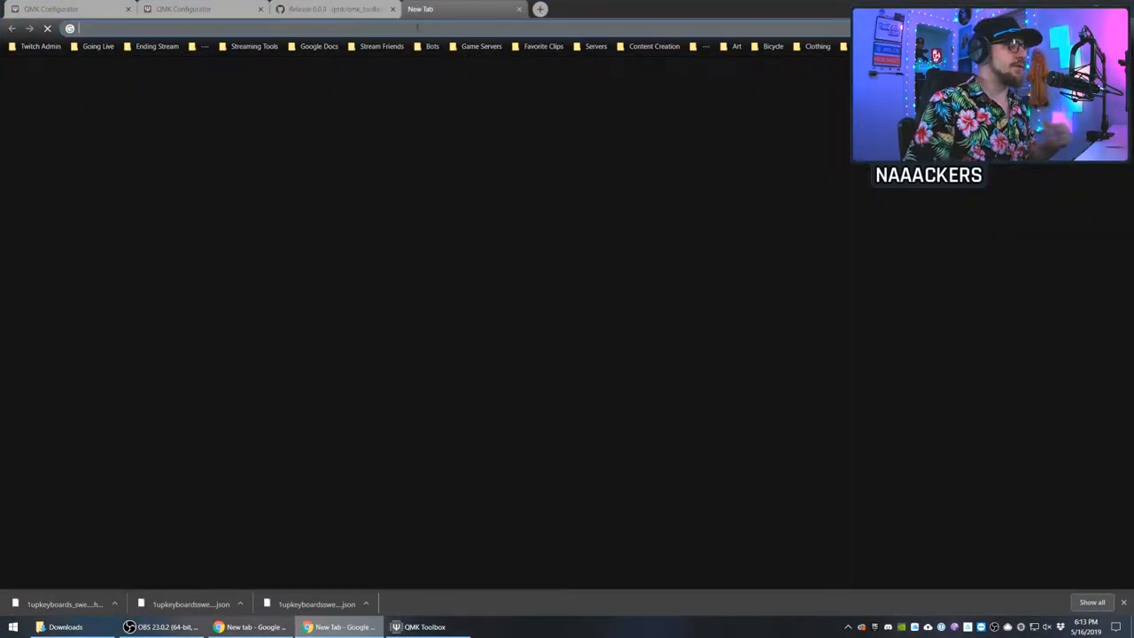
# - Search 'keyboard test' and go to the KeyboardTester.com result
pyautogui.write('keyboard tester')
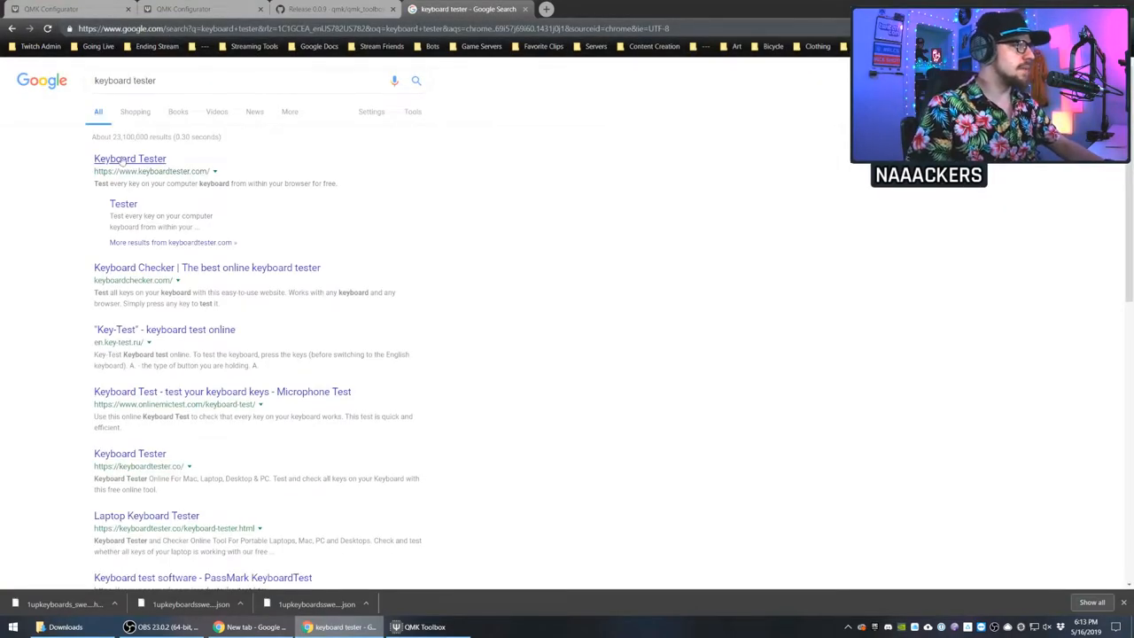
pyautogui.click(129, 158)
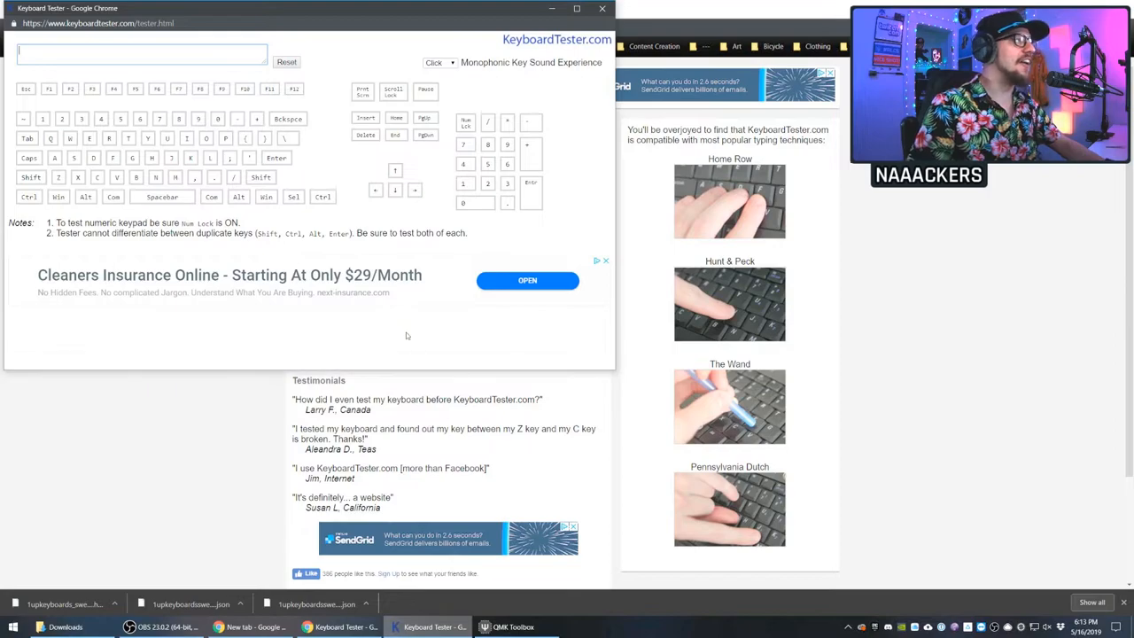
pyautogui.moveTo(204, 74)
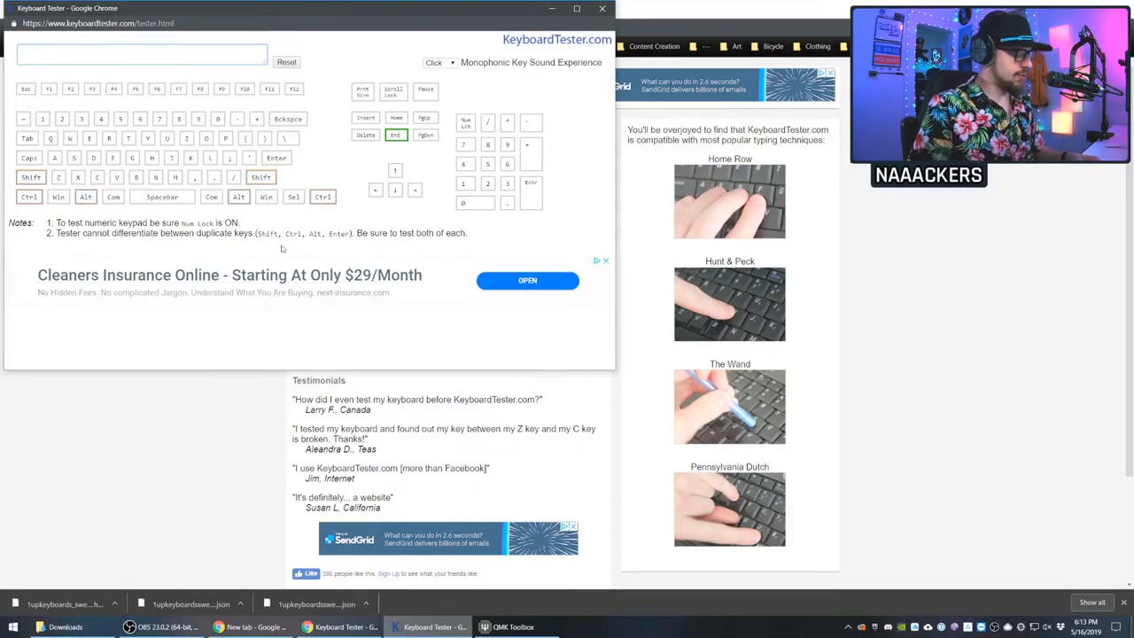
# - Confirm the macropad's down arrow and A, S, D, F keys register in the tester
pyautogui.press('down')
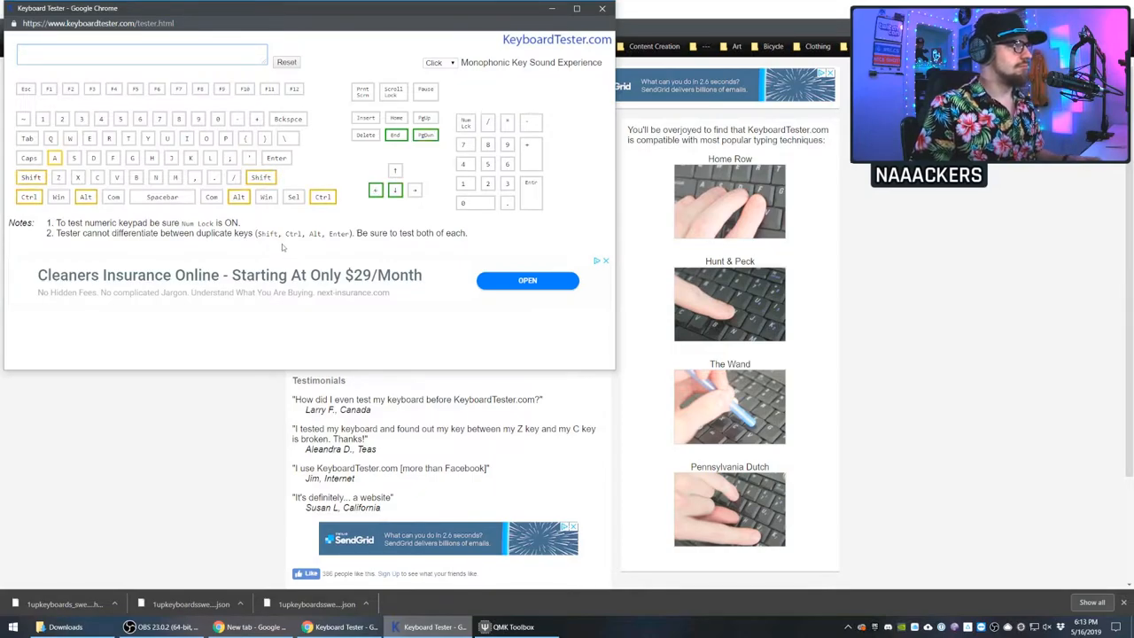
pyautogui.write('asdf')
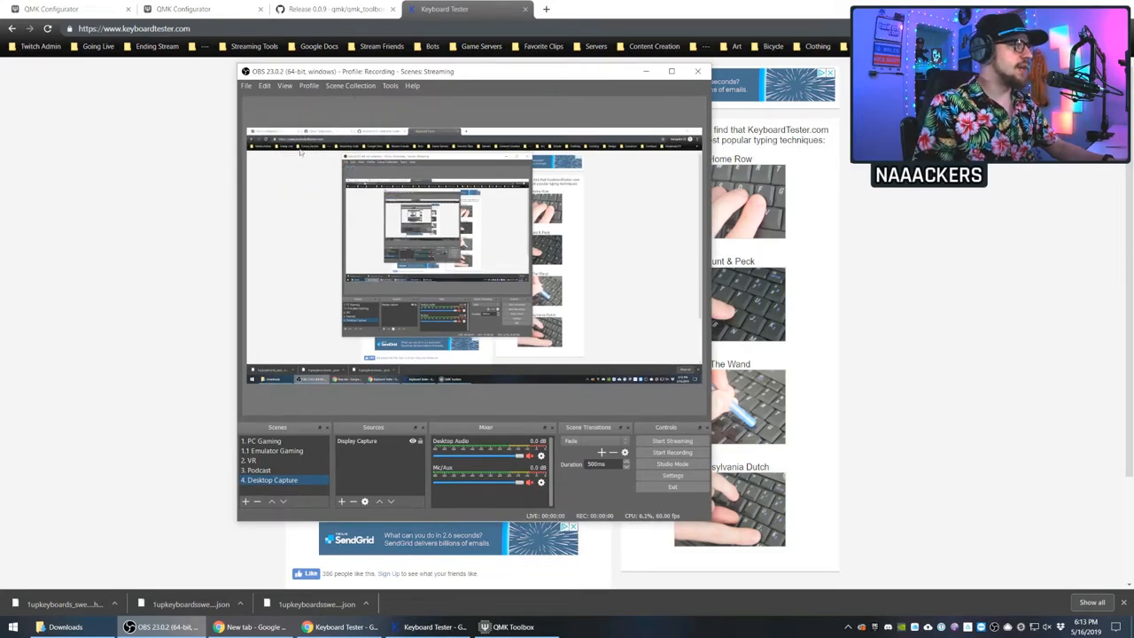
# - Review OBS Studio's settings, including the Hotkeys section
pyautogui.click(673, 474)
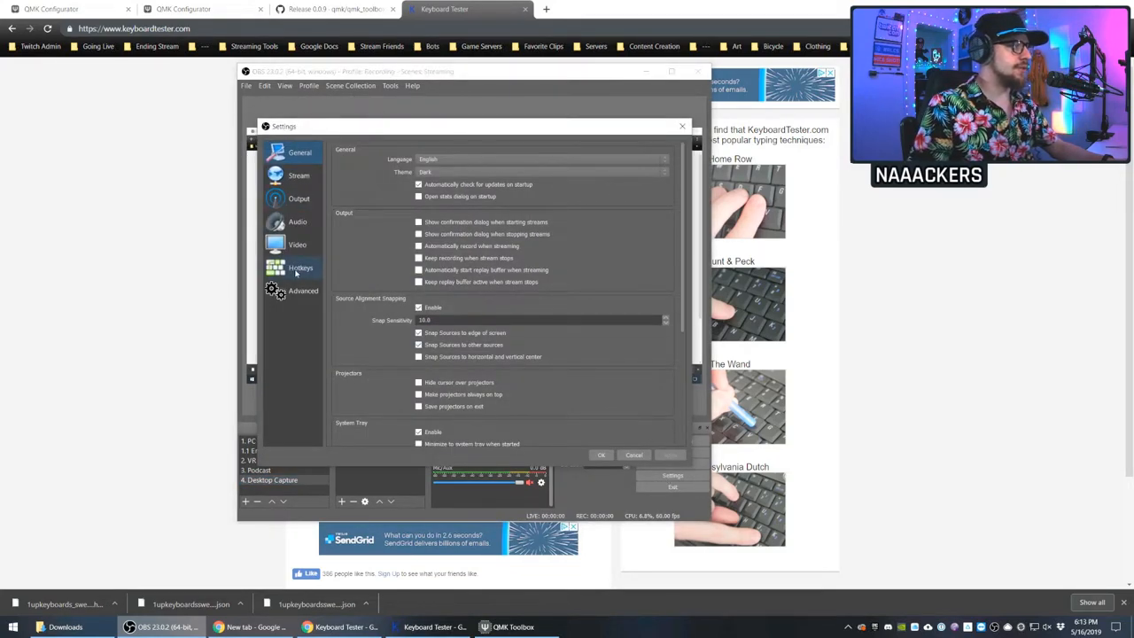
pyautogui.click(301, 267)
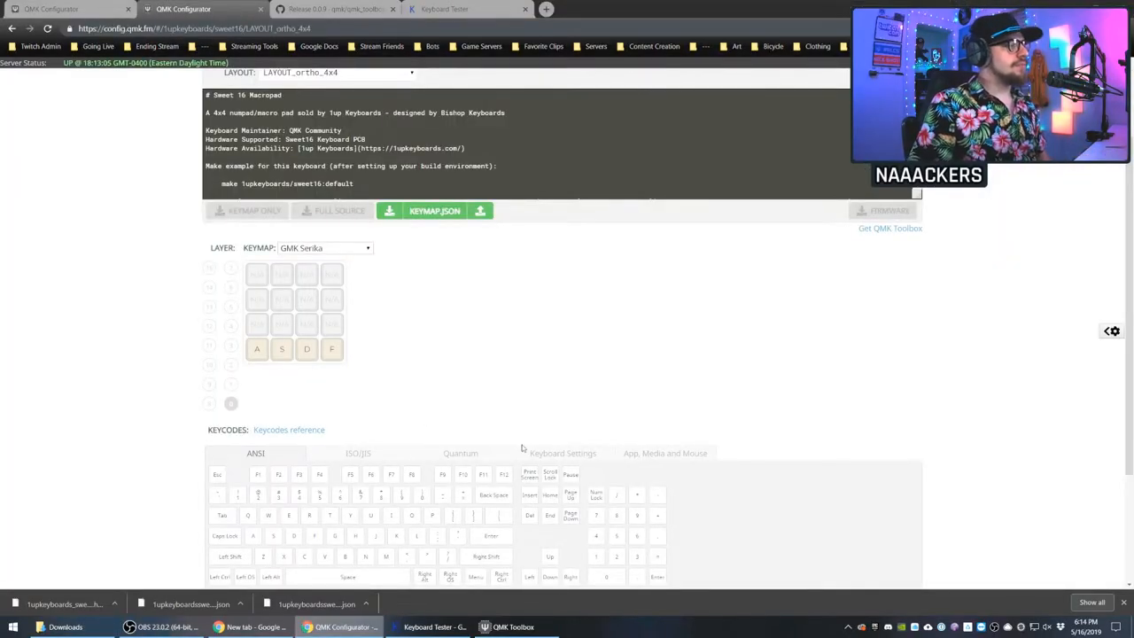
# - Bring up the Quantum layer-switching keycodes for the top-right layer key
pyautogui.scroll(-3)
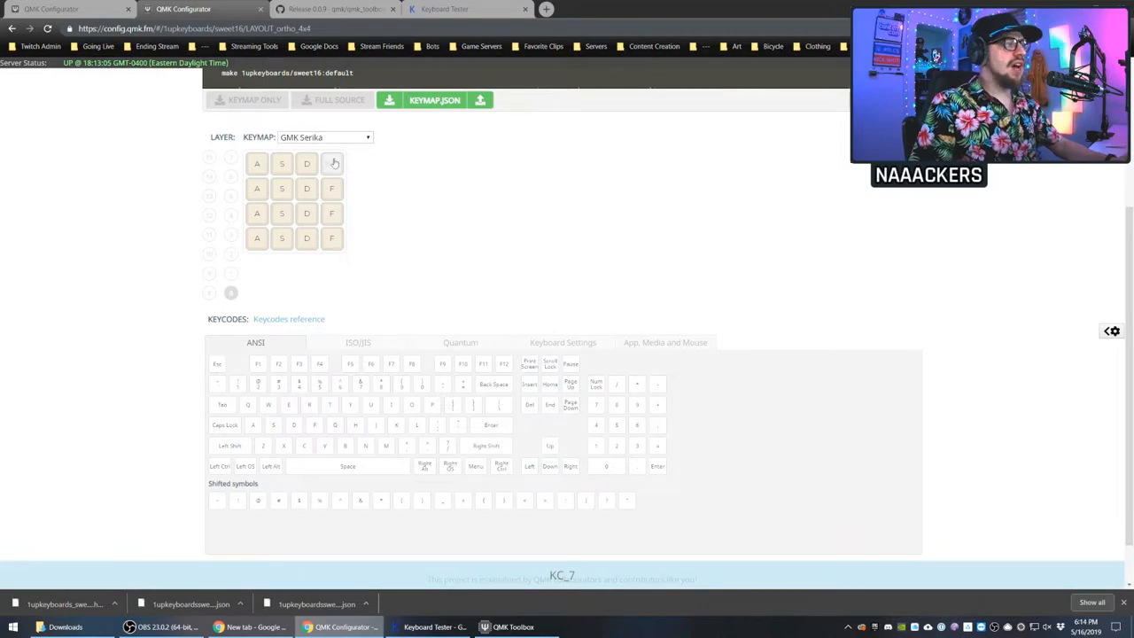
pyautogui.click(460, 342)
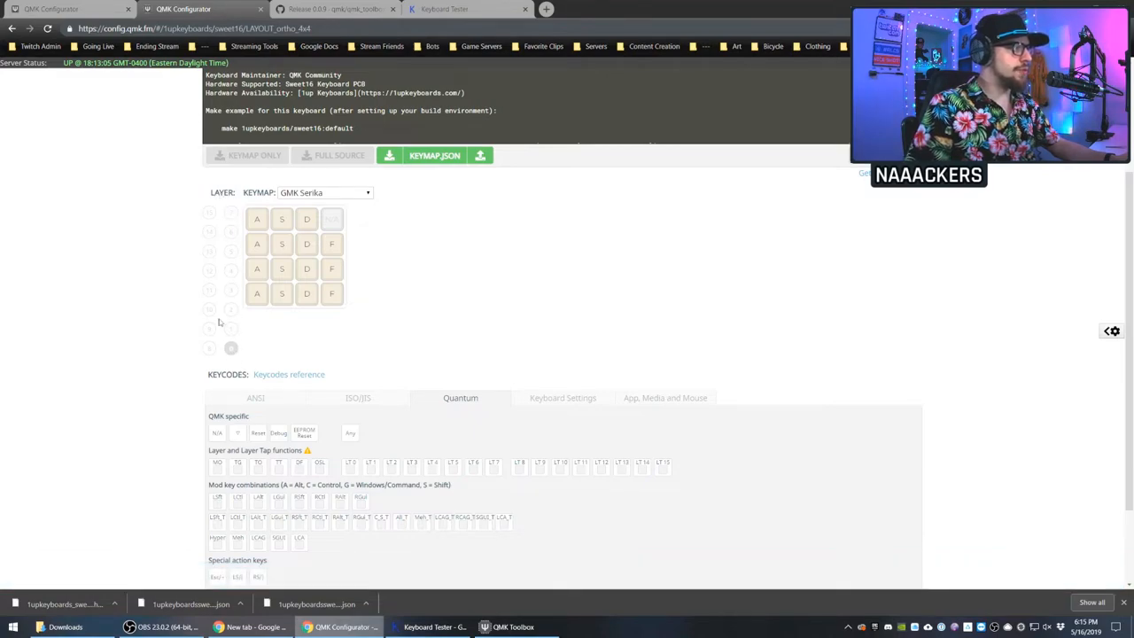
pyautogui.moveTo(258, 191)
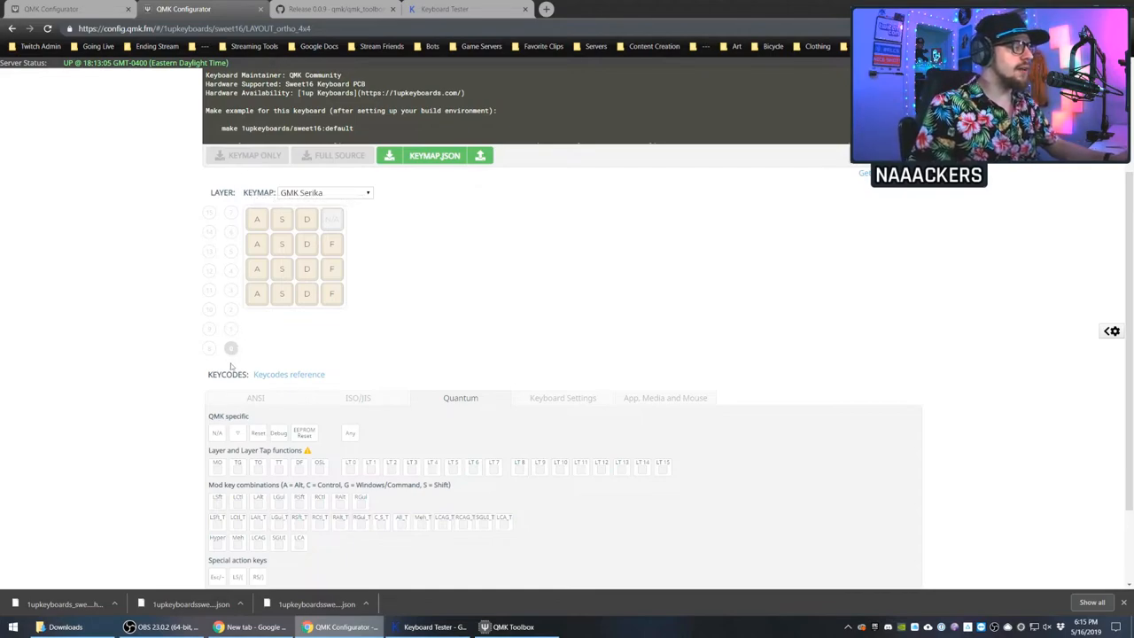
pyautogui.moveTo(351, 461)
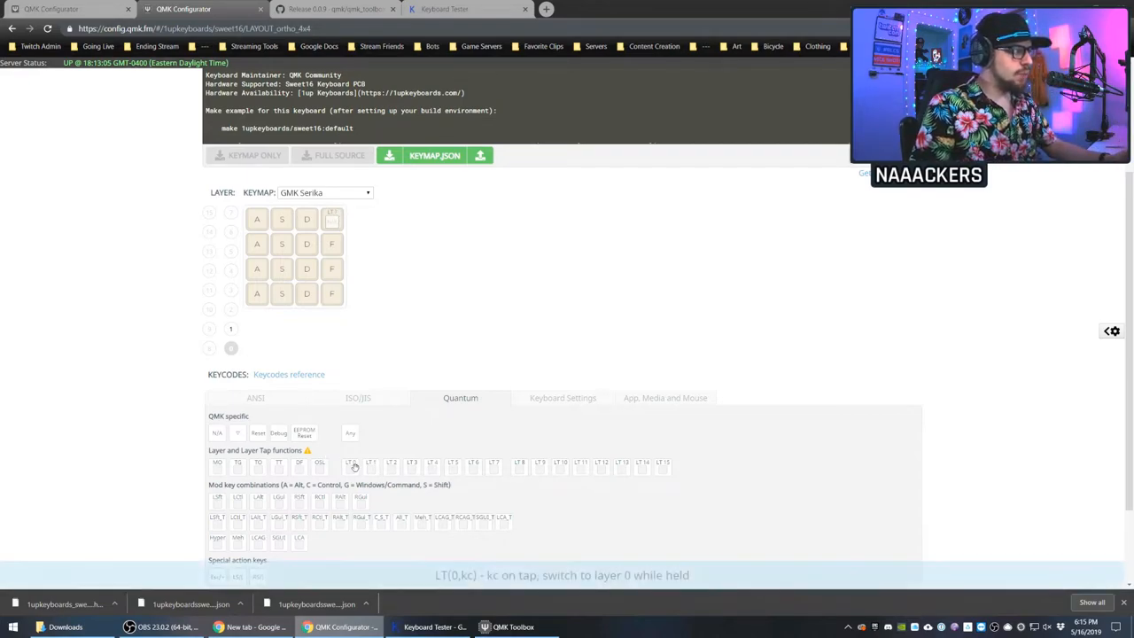
pyautogui.moveTo(333, 216)
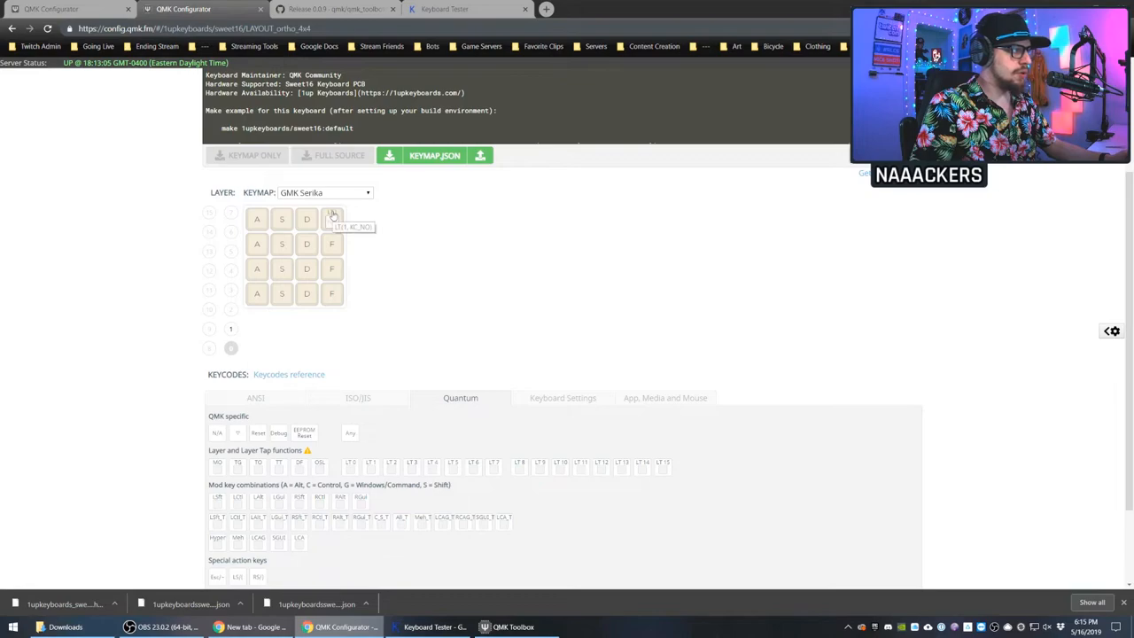
pyautogui.moveTo(234, 333)
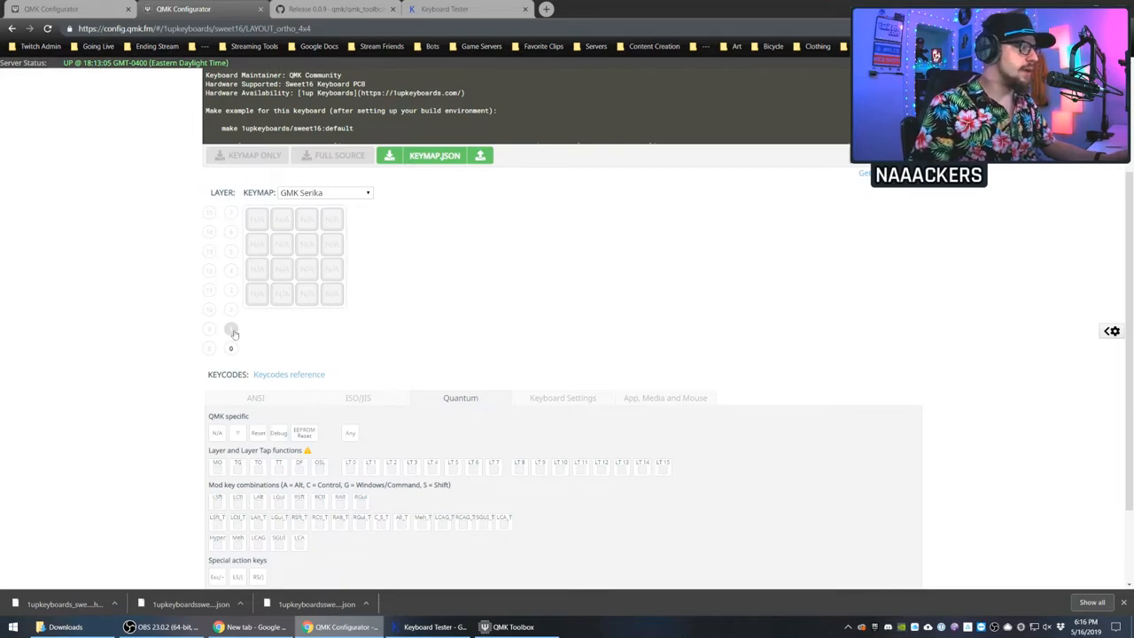
# - Place RGB lighting keycodes such as RGB HUI on layer 1's bottom row
pyautogui.click(564, 397)
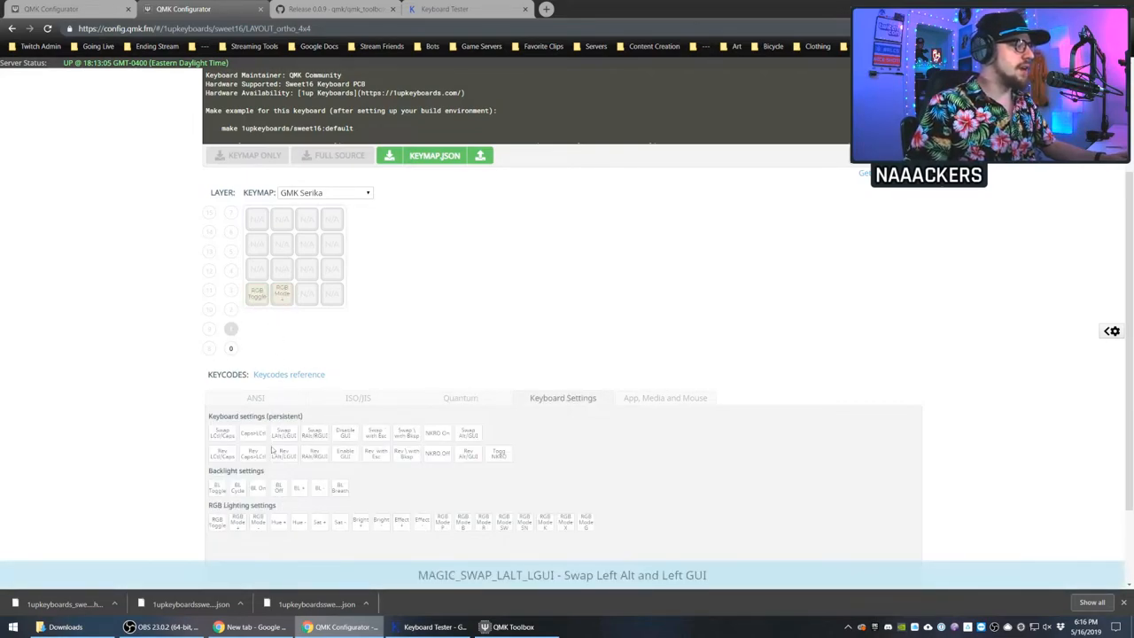
pyautogui.click(329, 294)
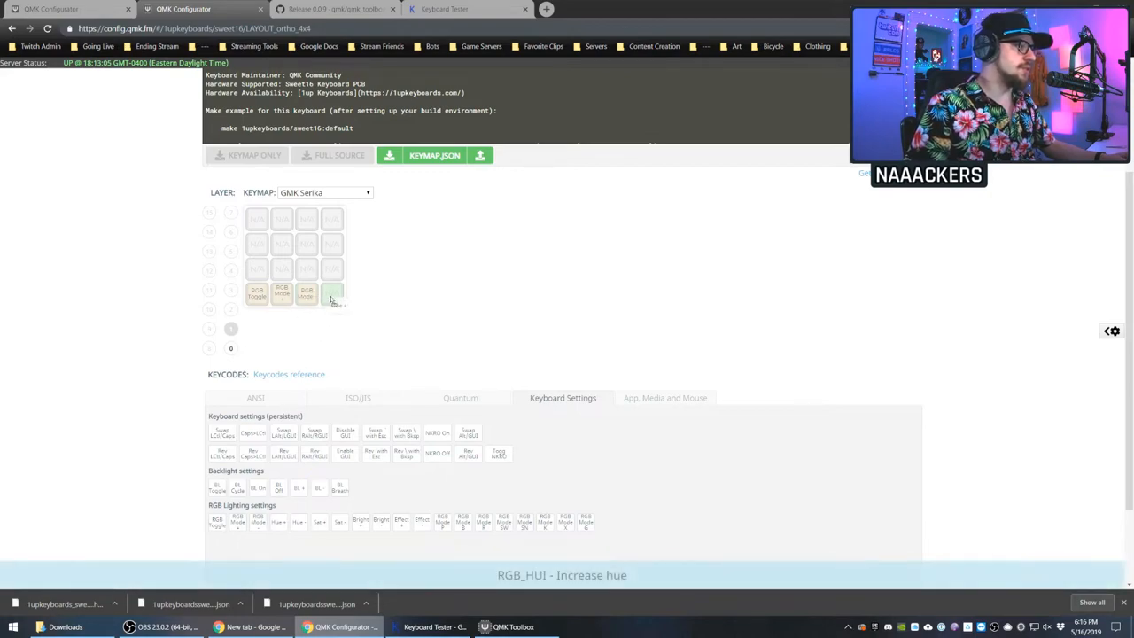